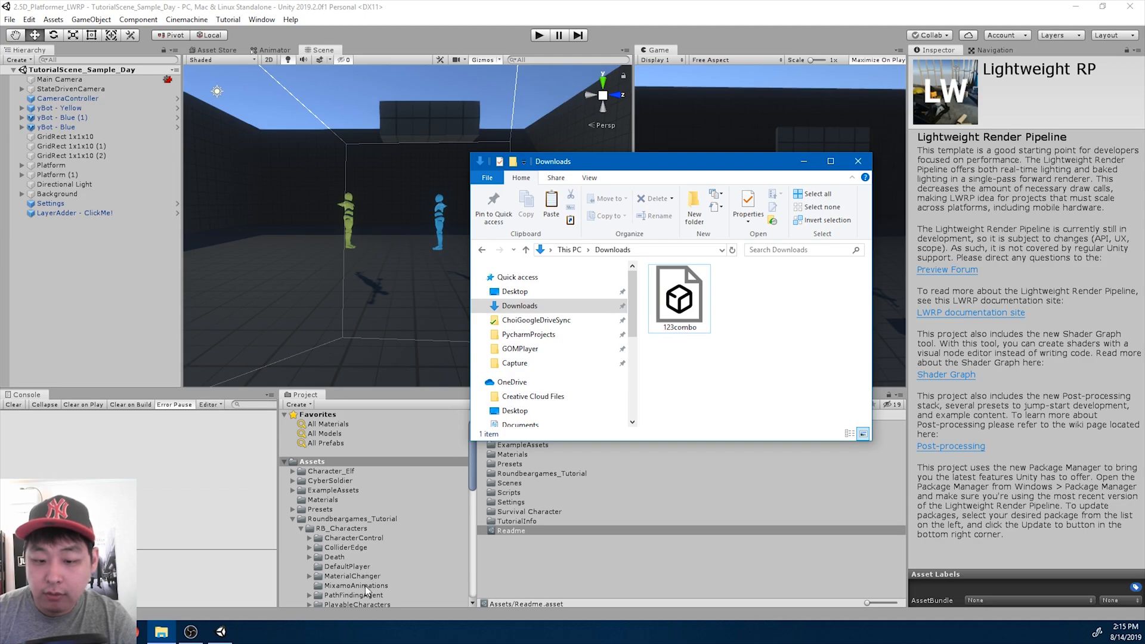
Add 123combo.fbx to the project and rename the animations folder to HumanoidAnimations.
{"action": "left_click", "coordinate": [351, 584]}
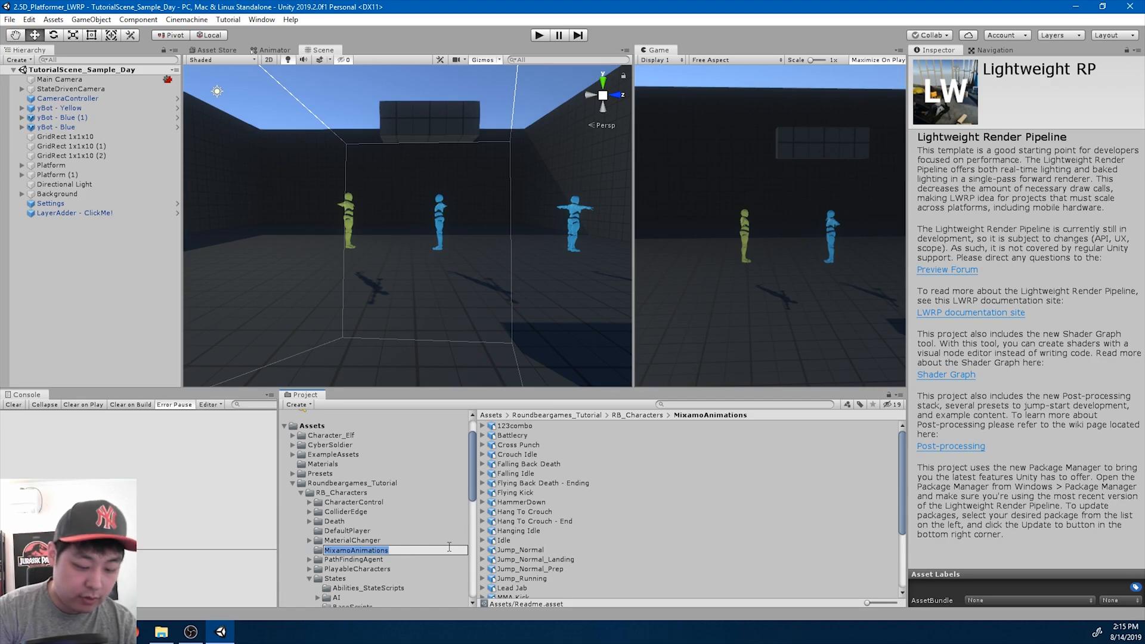
{"action": "type", "text": "HumanoidAni"}
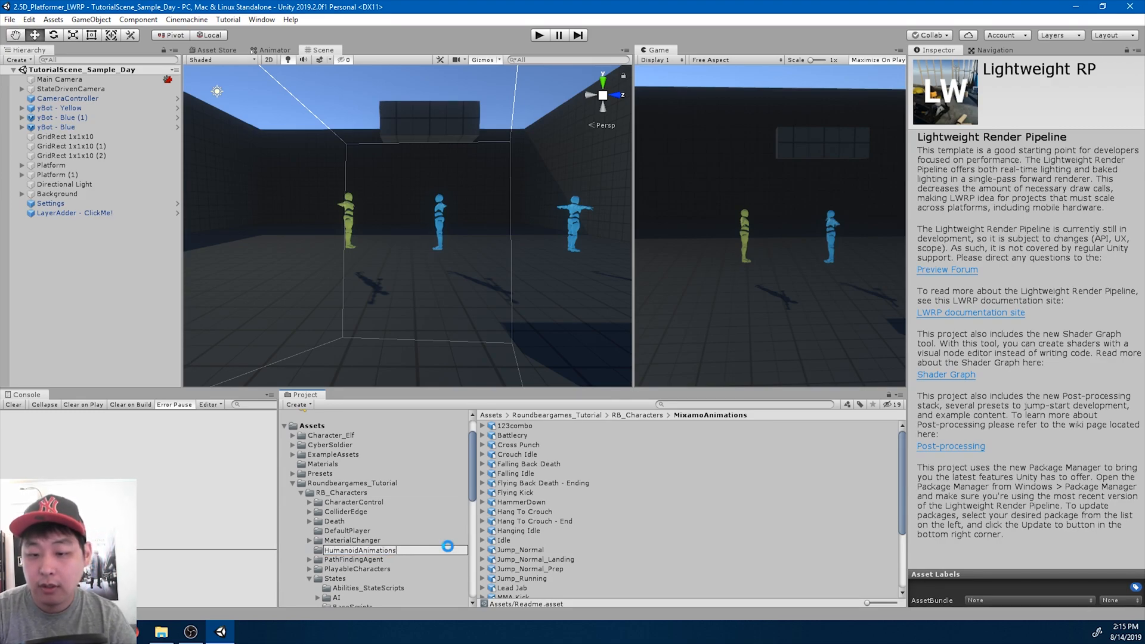
{"action": "left_click", "coordinate": [359, 541]}
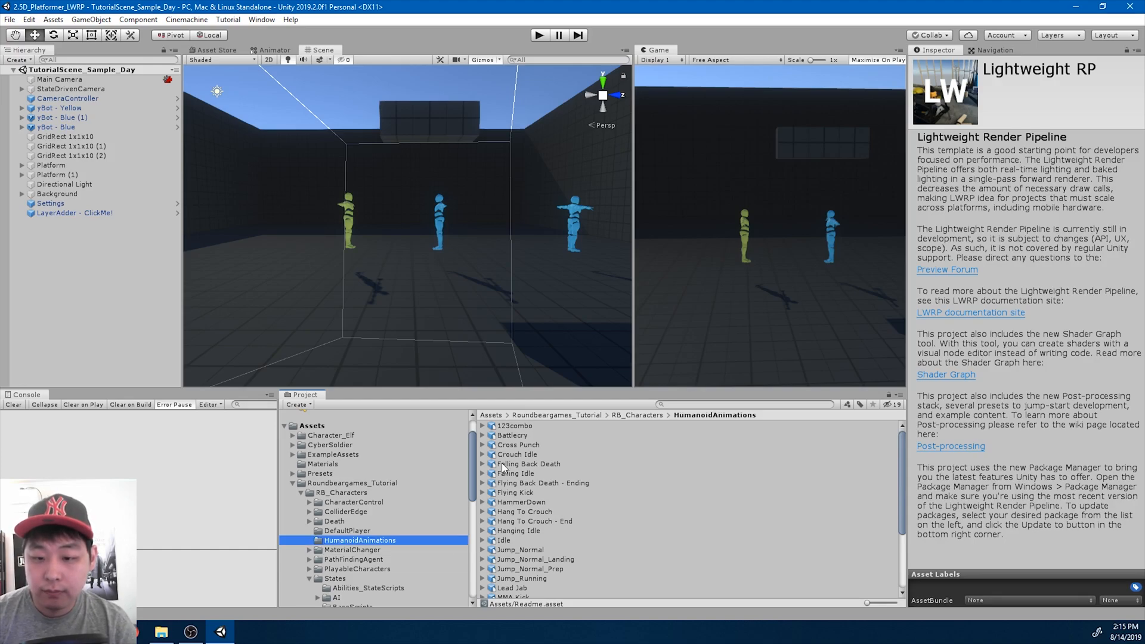
{"action": "left_click", "coordinate": [513, 425]}
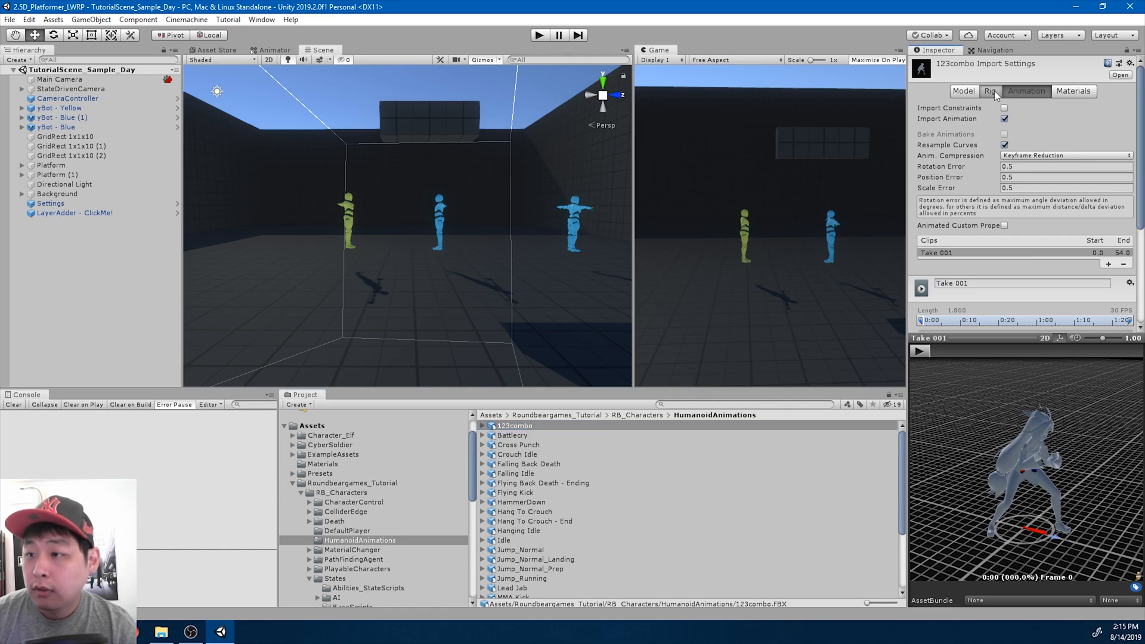
Set 123combo's rig Animation Type to Humanoid, avatar Create From This Model, and apply.
{"action": "left_click", "coordinate": [992, 91]}
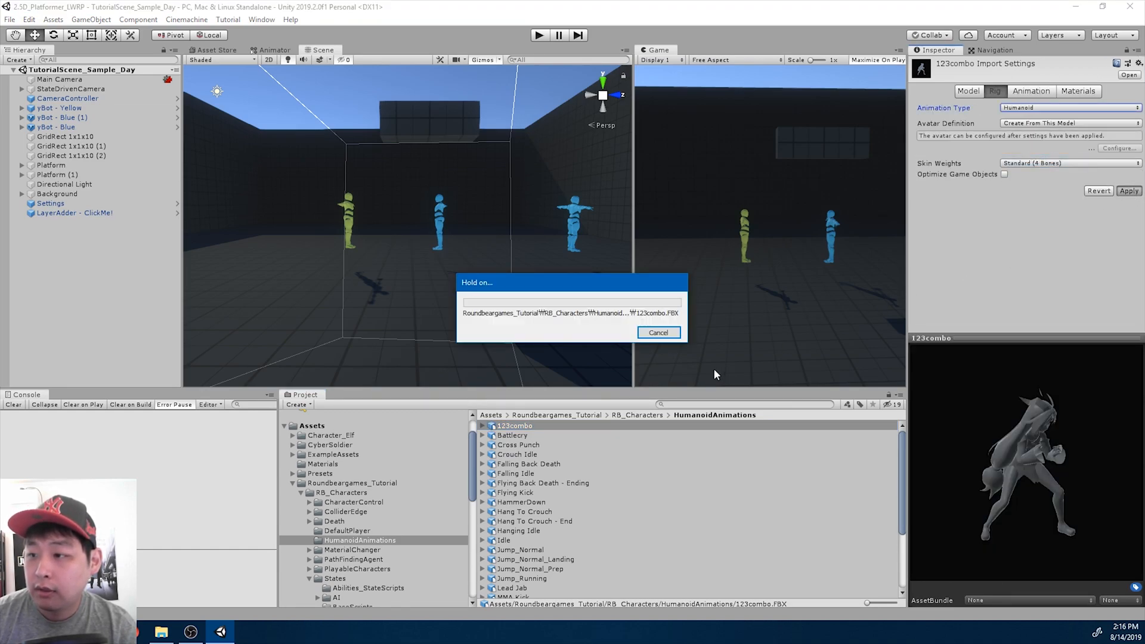
{"action": "left_click", "coordinate": [513, 434]}
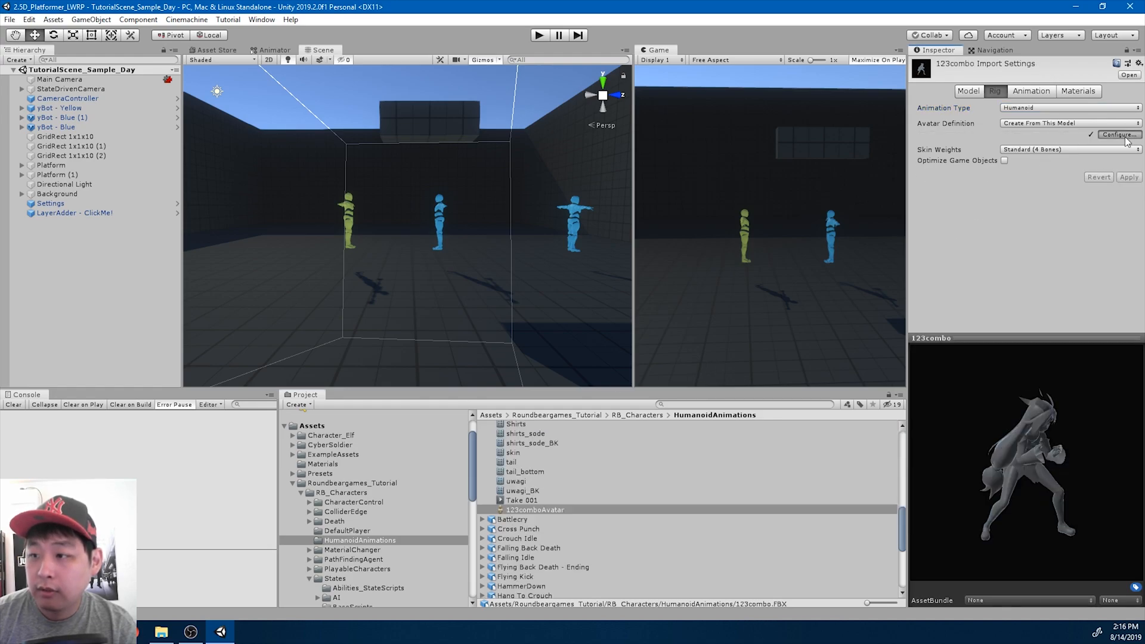
{"action": "left_click", "coordinate": [1119, 134]}
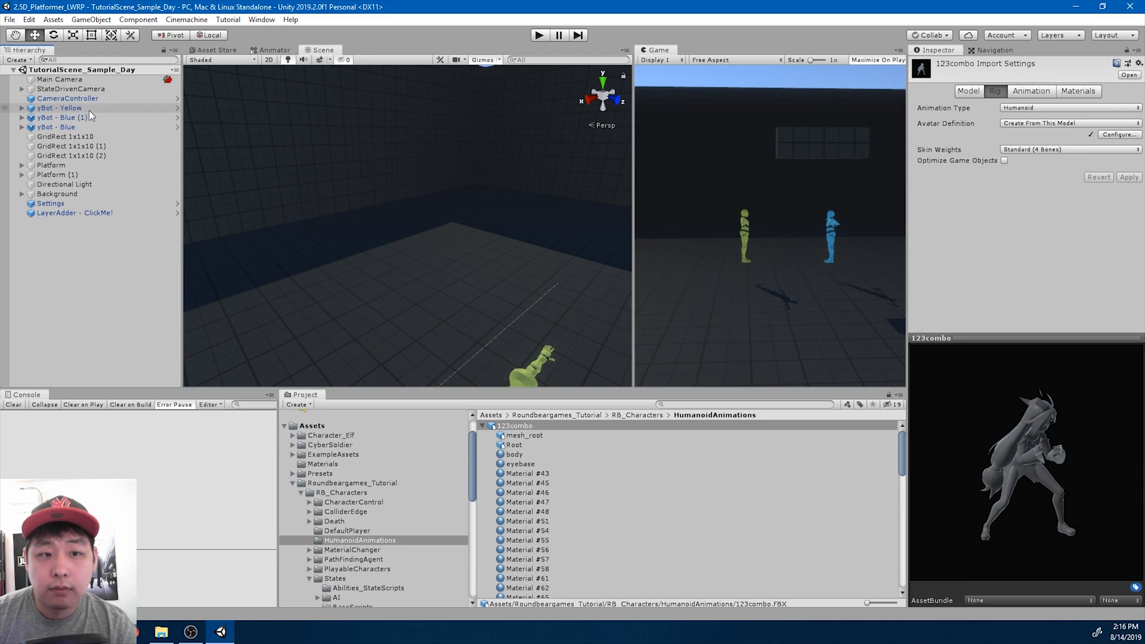
Rename the Take 001 clip to 123combo and bake root rotation into the pose.
{"action": "left_click", "coordinate": [49, 108]}
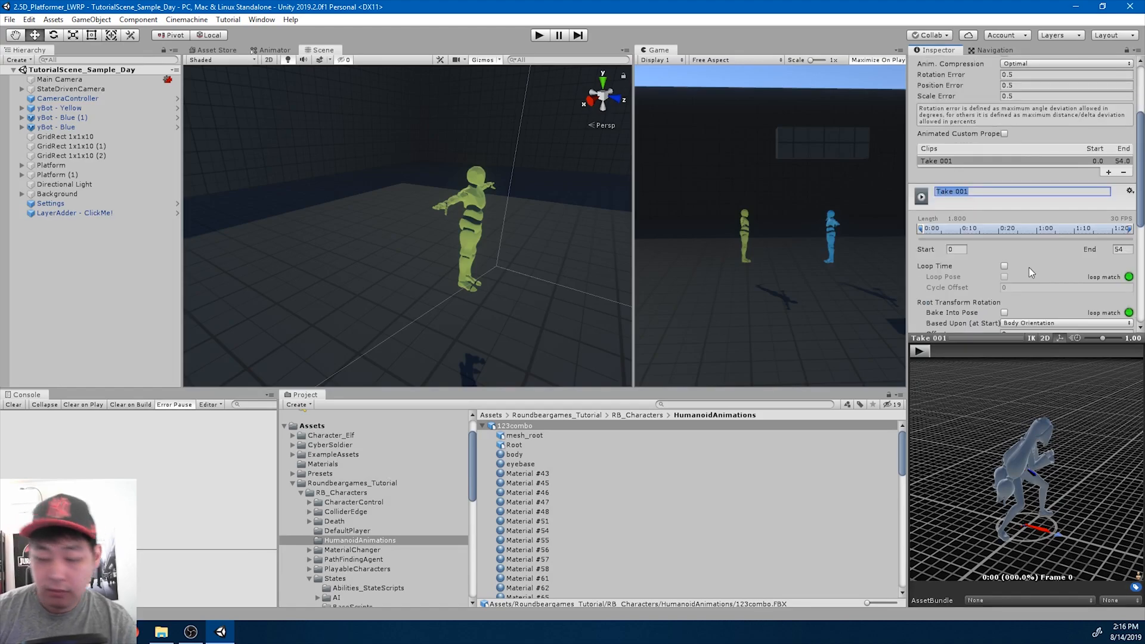
{"action": "type", "text": "123combo"}
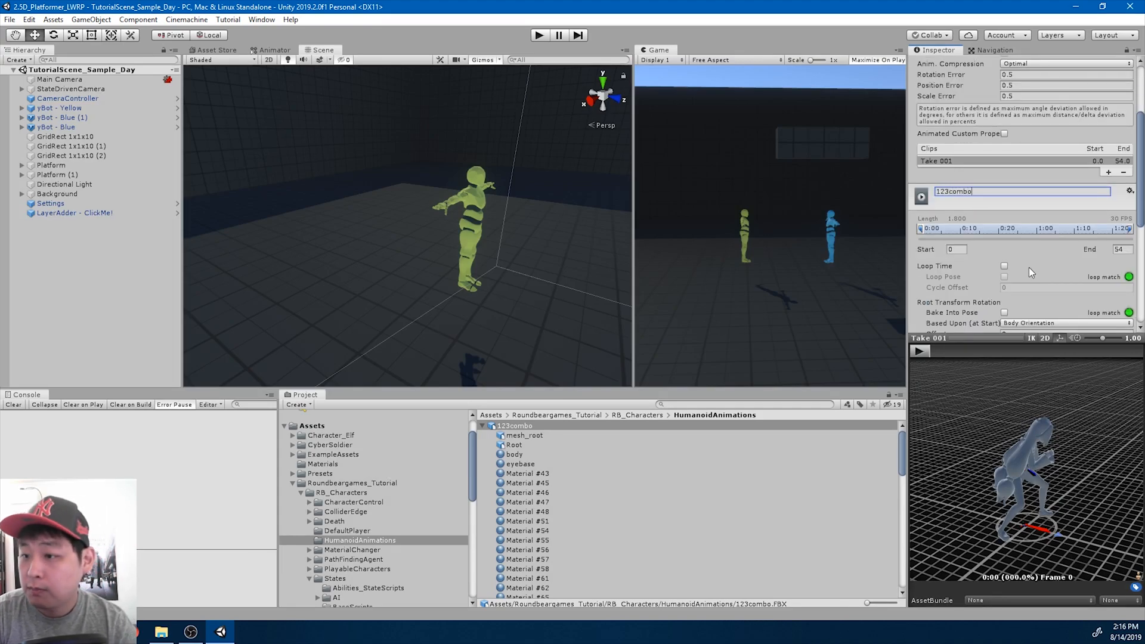
{"action": "scroll", "scroll_direction": "down", "scroll_amount": 3}
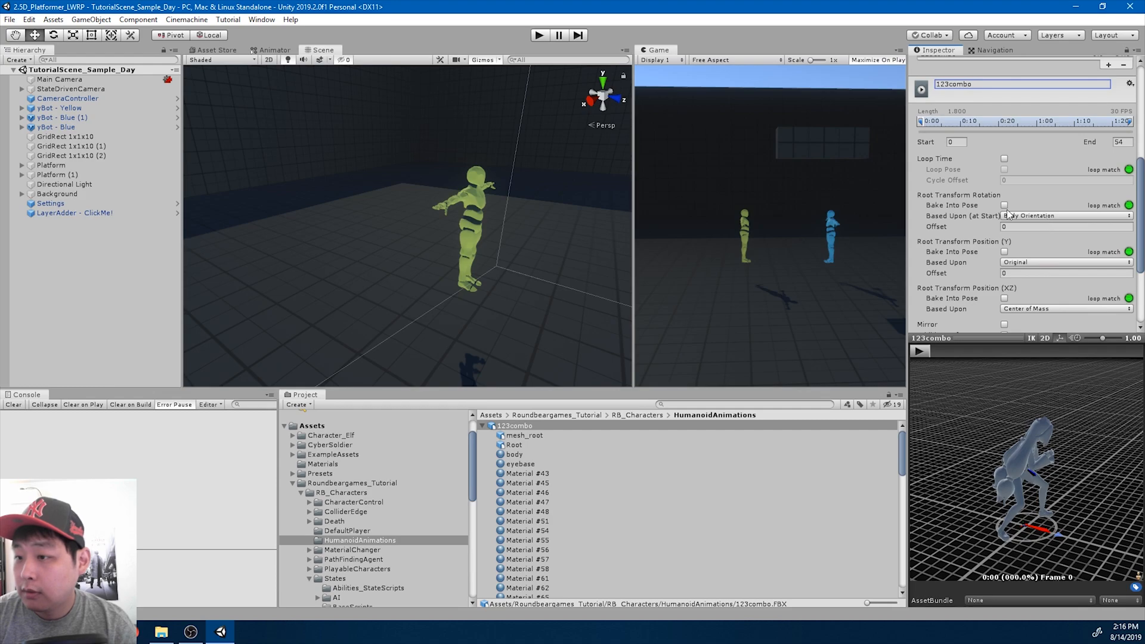
{"action": "left_click", "coordinate": [1066, 215]}
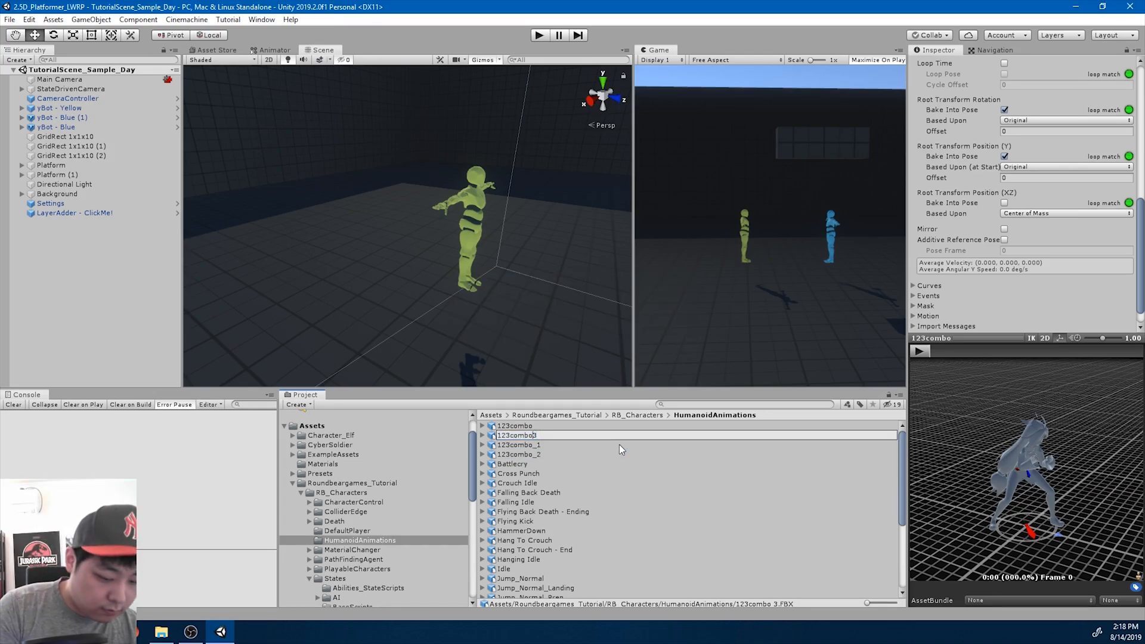
Select the 123combo_1 copy and rename its clip to 123combo_1.
{"action": "left_click", "coordinate": [520, 444]}
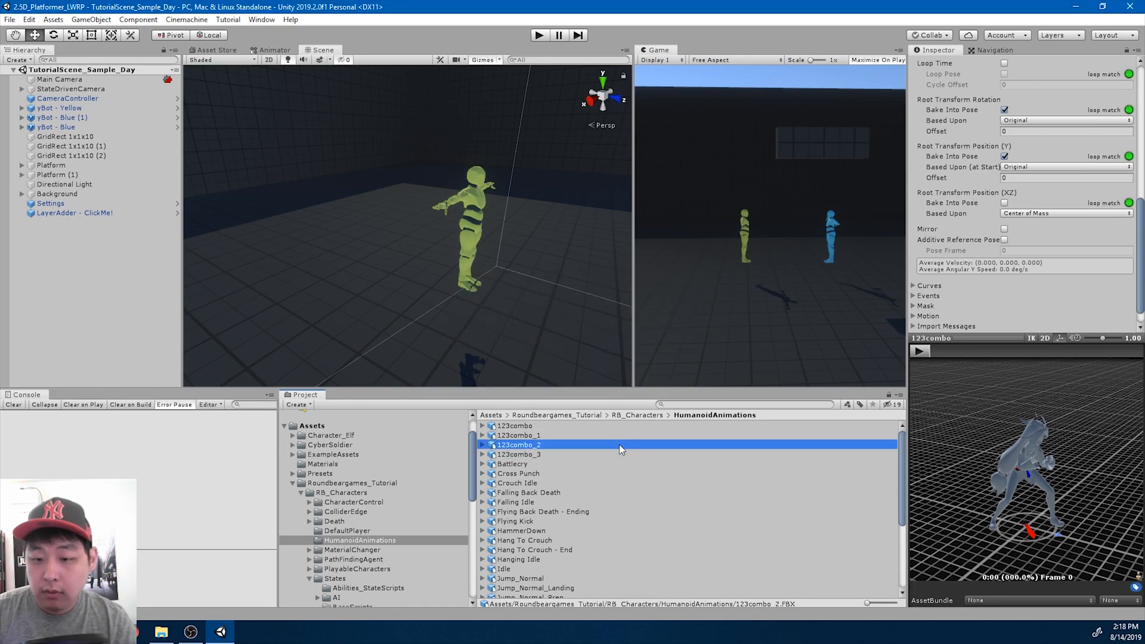
{"action": "left_click", "coordinate": [520, 434]}
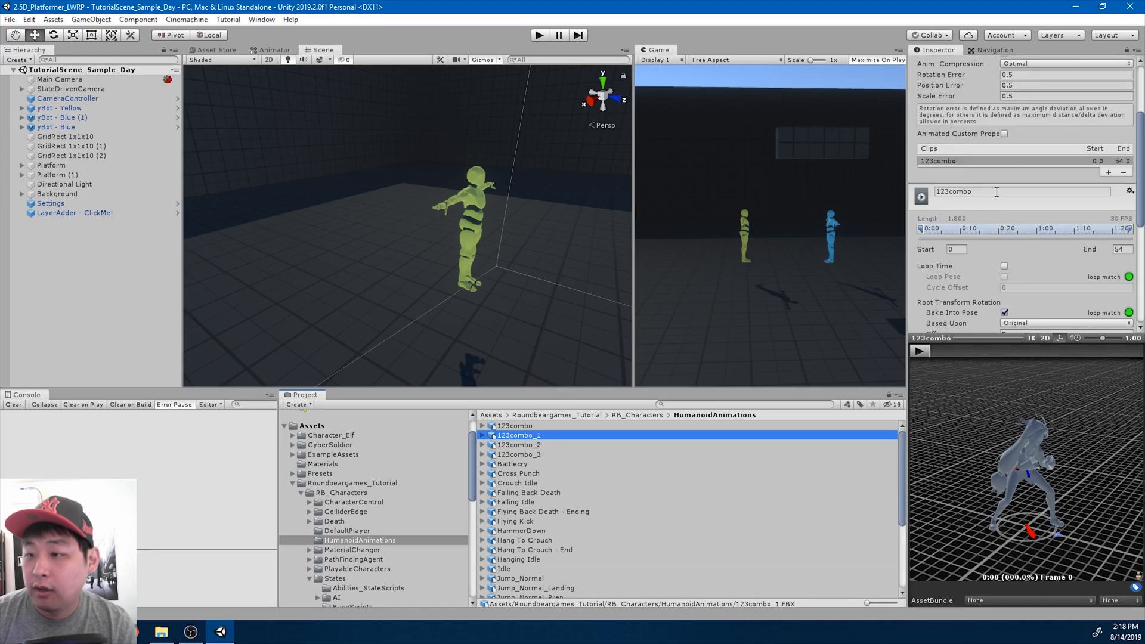
{"action": "left_click", "coordinate": [1021, 191]}
{"action": "type", "text": "_1"}
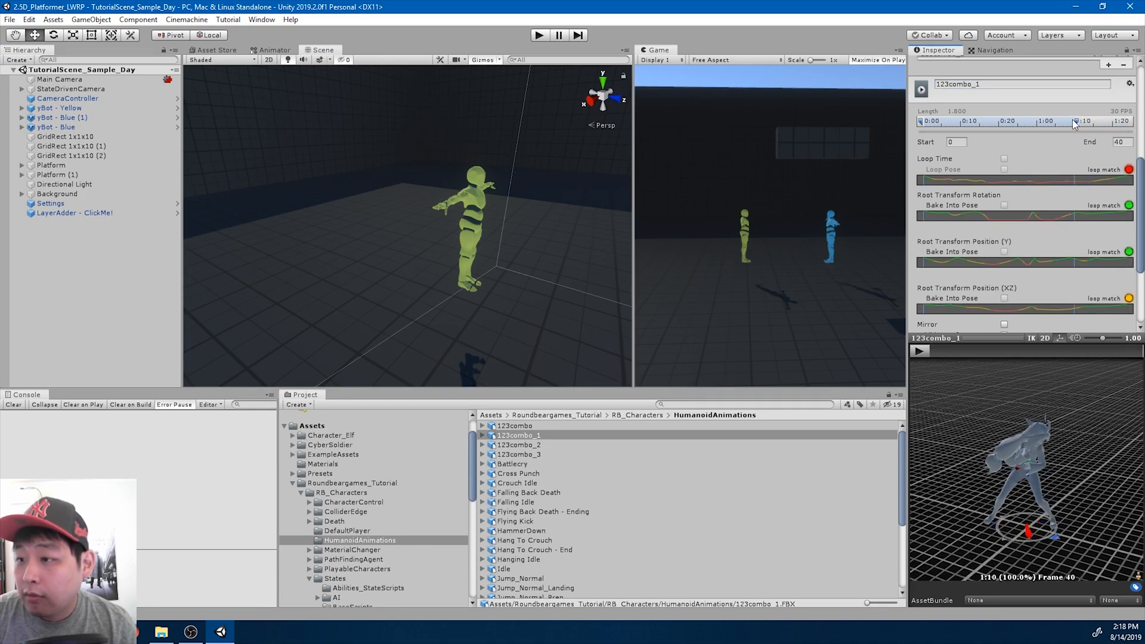
Trim the 123combo_1 clip's end back to around frame 9 and apply.
{"action": "left_click_drag", "start_coordinate": [1073, 120], "coordinate": [946, 120]}
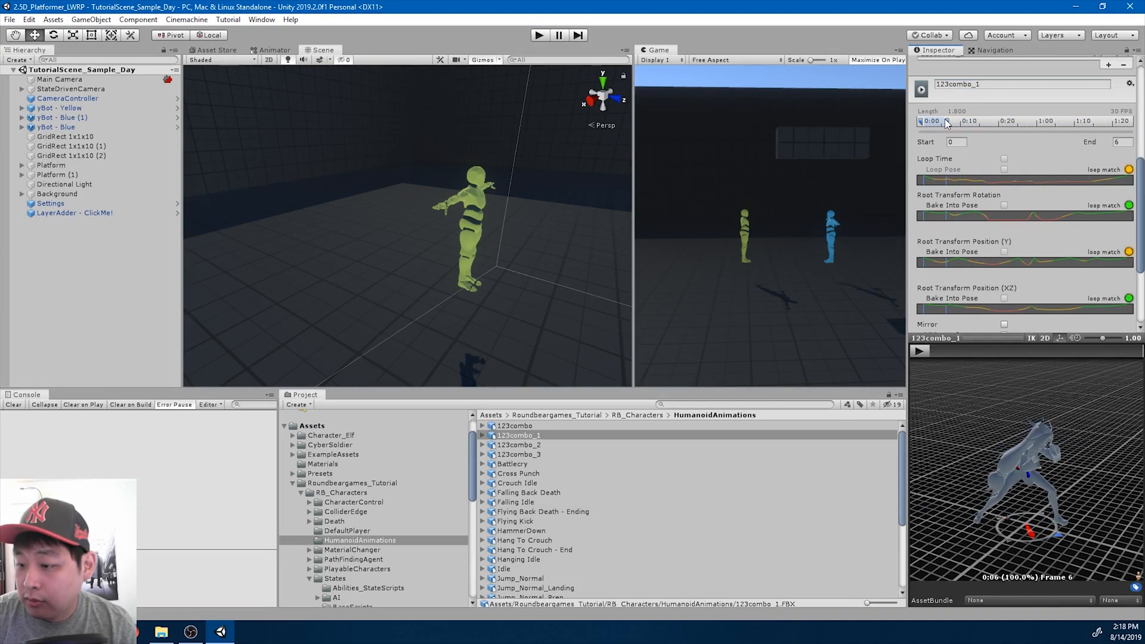
{"action": "left_click_drag", "start_coordinate": [945, 122], "coordinate": [958, 121]}
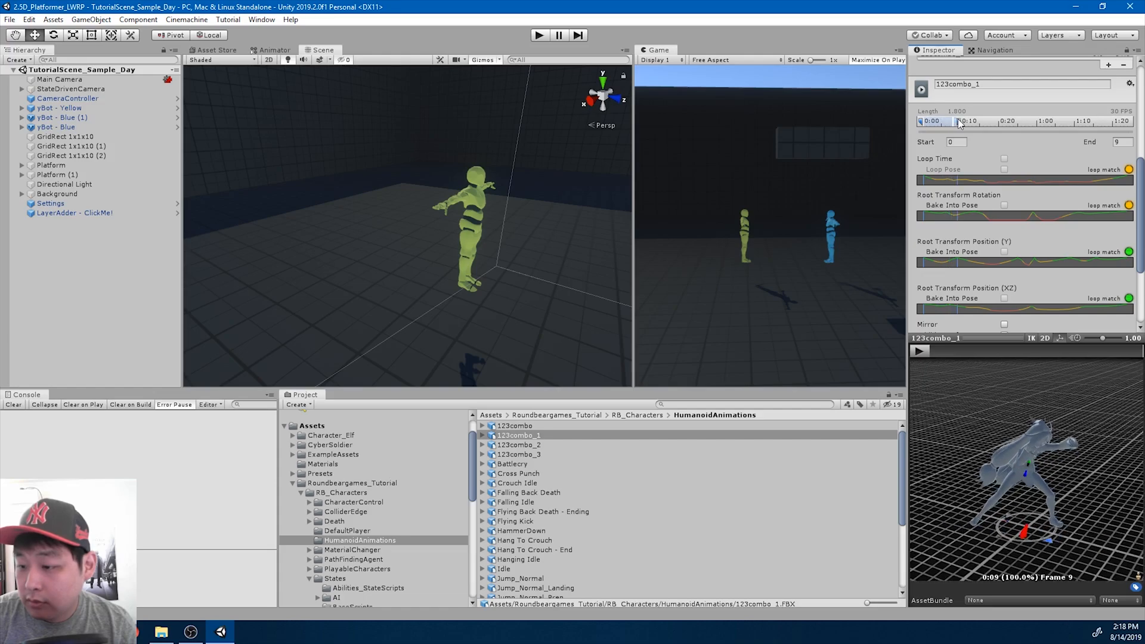
{"action": "left_click_drag", "start_coordinate": [959, 120], "coordinate": [978, 121]}
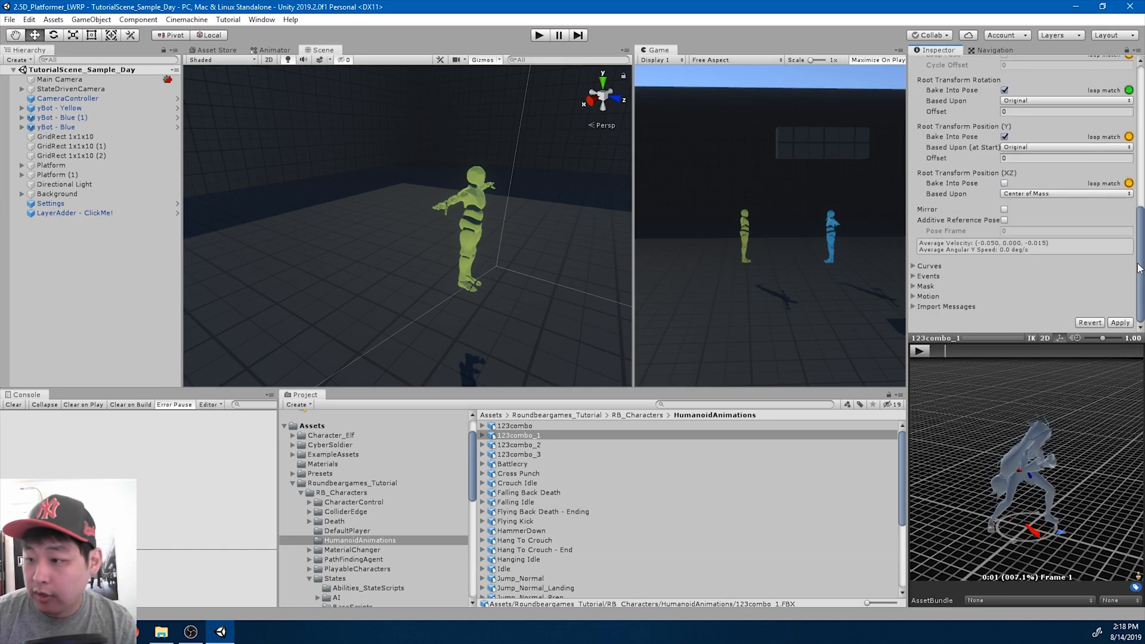
{"action": "left_click", "coordinate": [920, 350]}
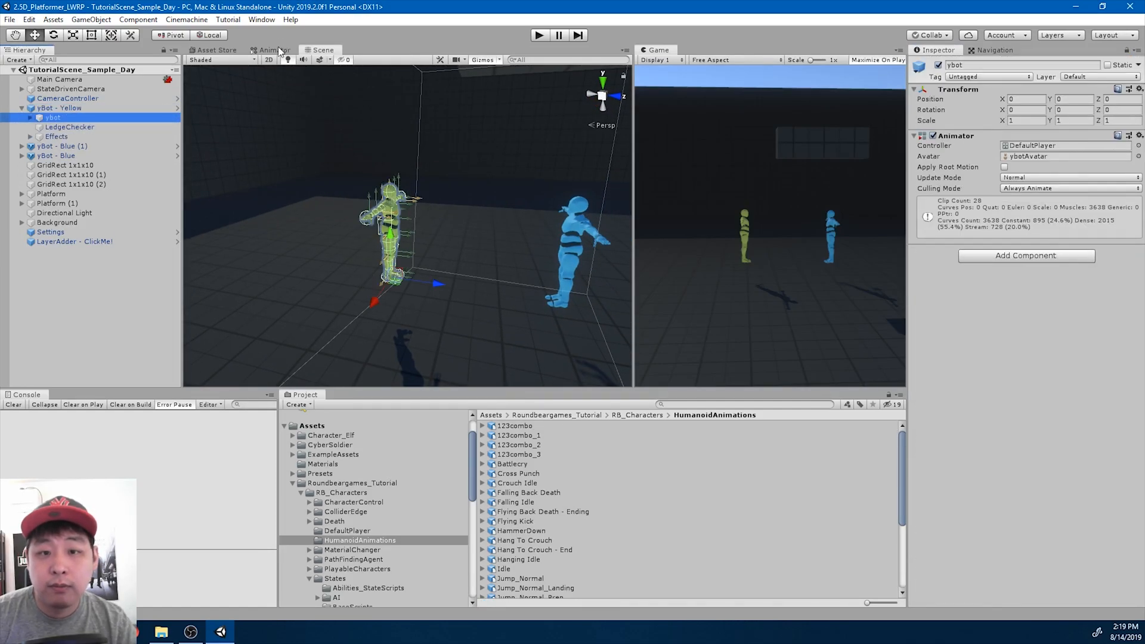
In the yellow bot's Animator, rename the LeadJab attack state to 123combo_1.
{"action": "left_click", "coordinate": [273, 50]}
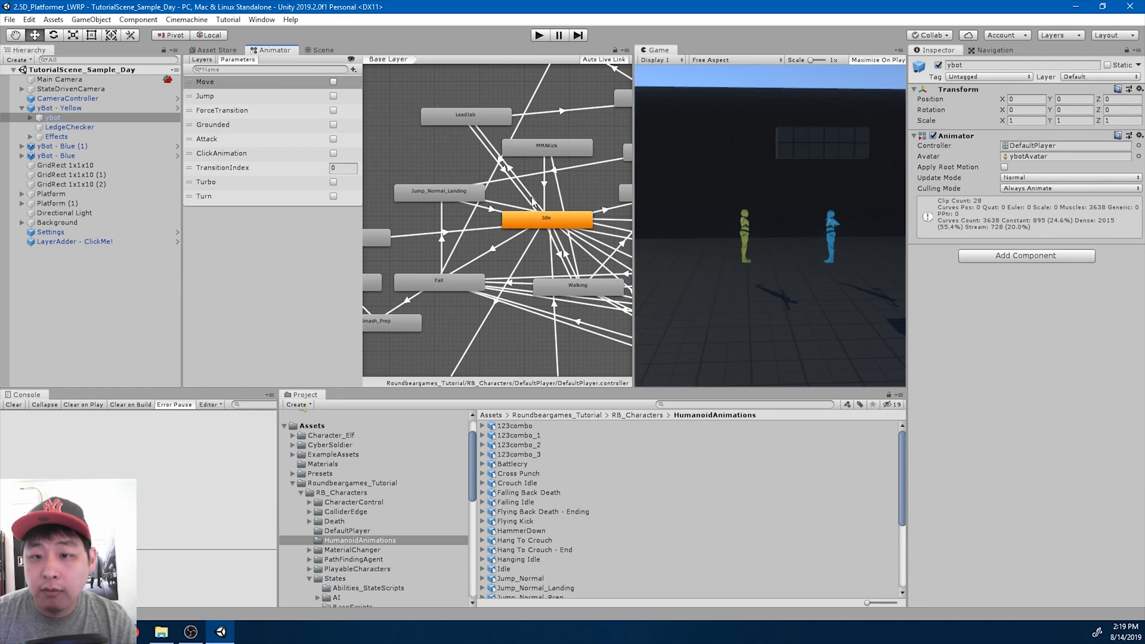
{"action": "left_click", "coordinate": [439, 167]}
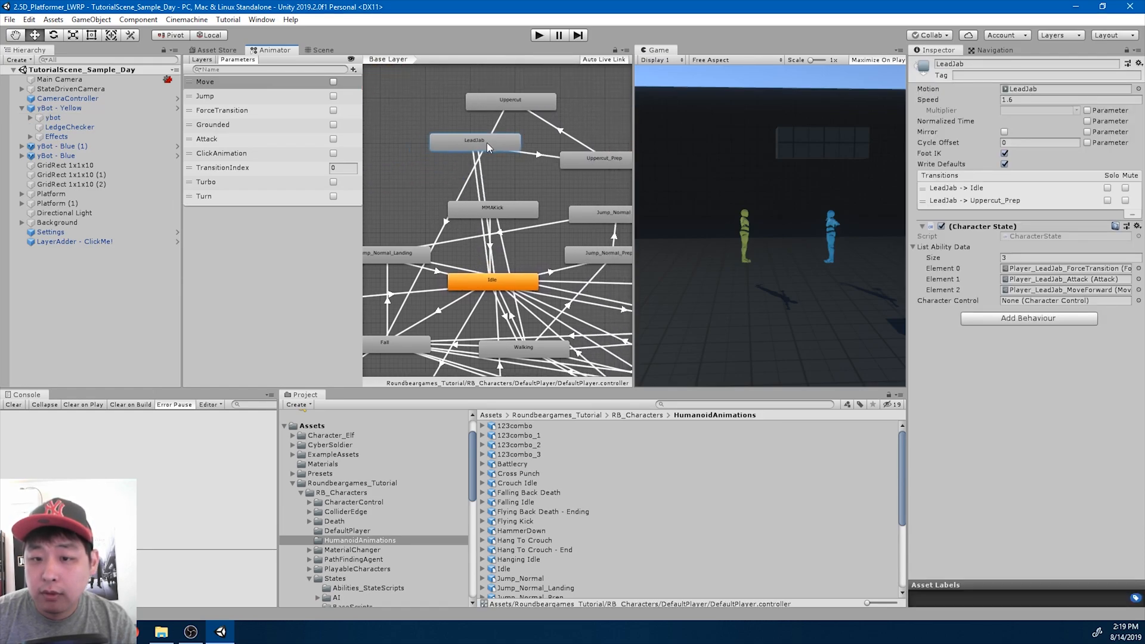
{"action": "left_click_drag", "start_coordinate": [475, 141], "coordinate": [424, 131]}
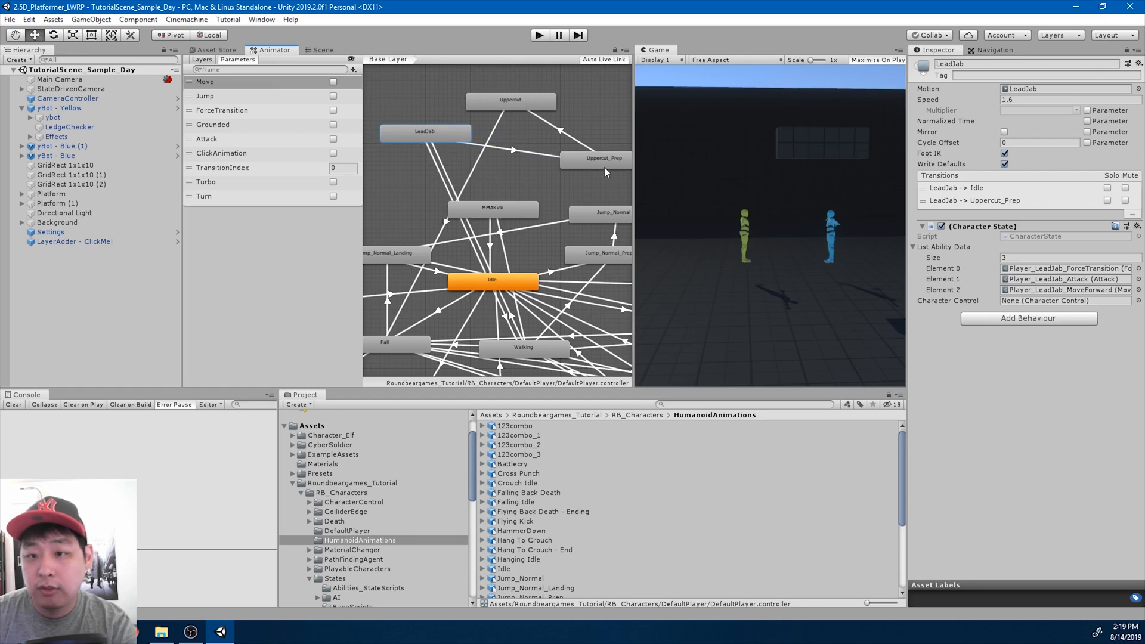
{"action": "left_click", "coordinate": [511, 101]}
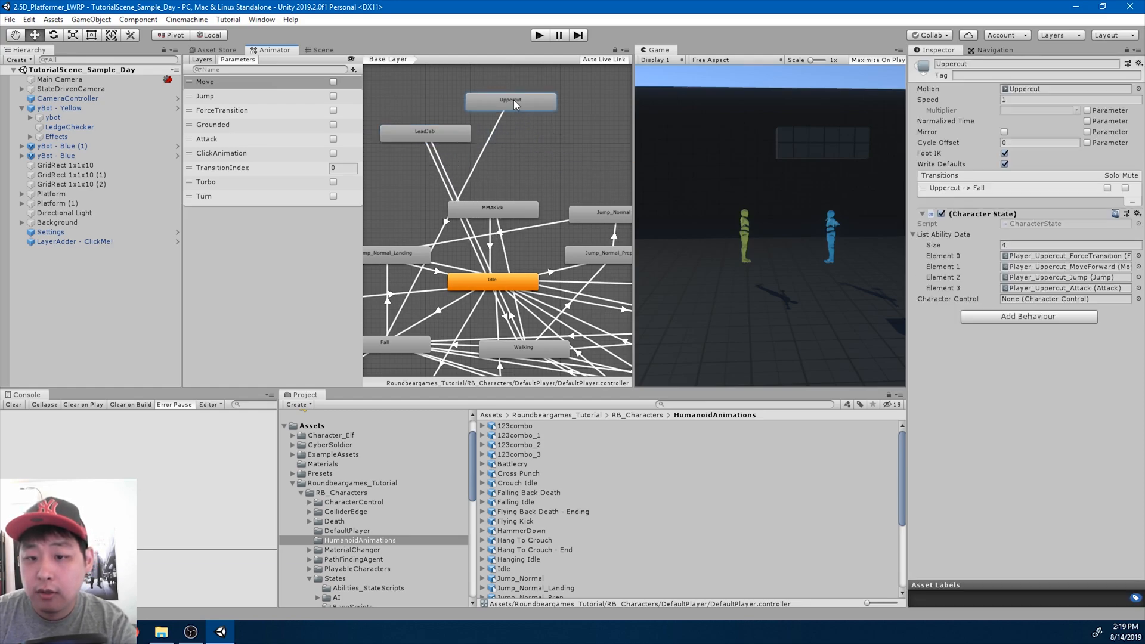
{"action": "left_click", "coordinate": [403, 136]}
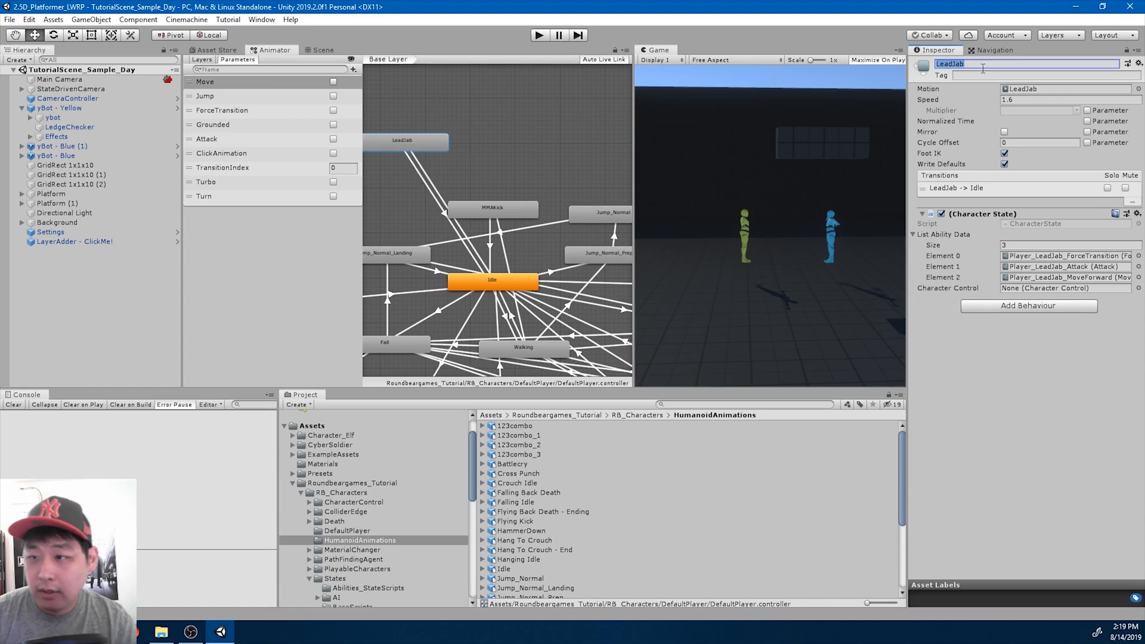
{"action": "type", "text": "123combo_"}
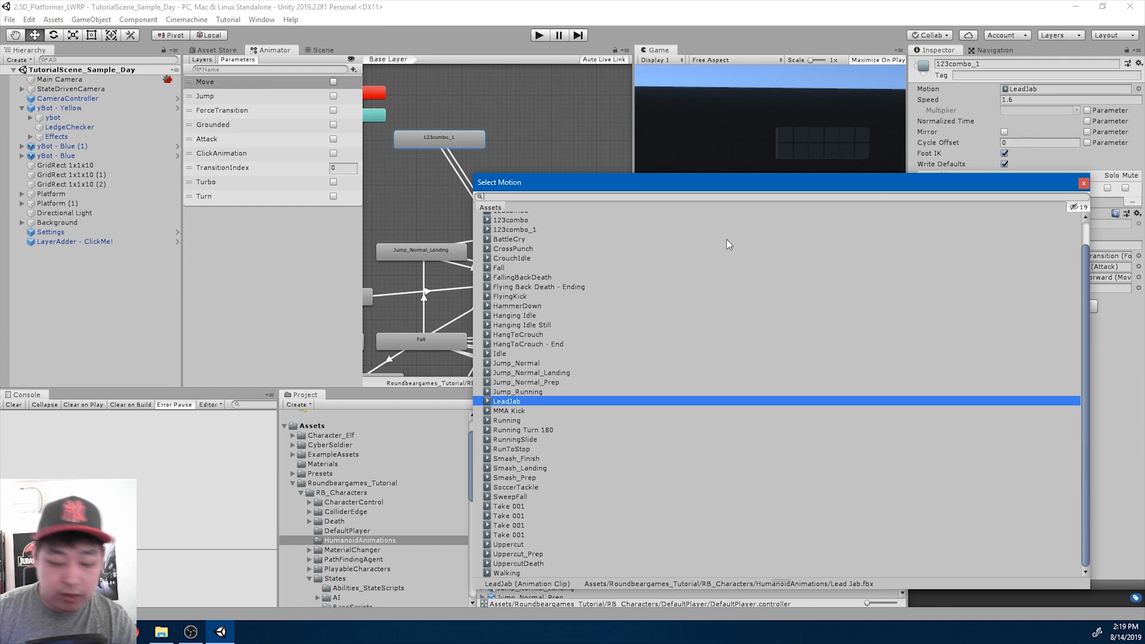
Assign the 123combo_1 clip as the state's Motion and set its Speed to 1.
{"action": "type", "text": "123"}
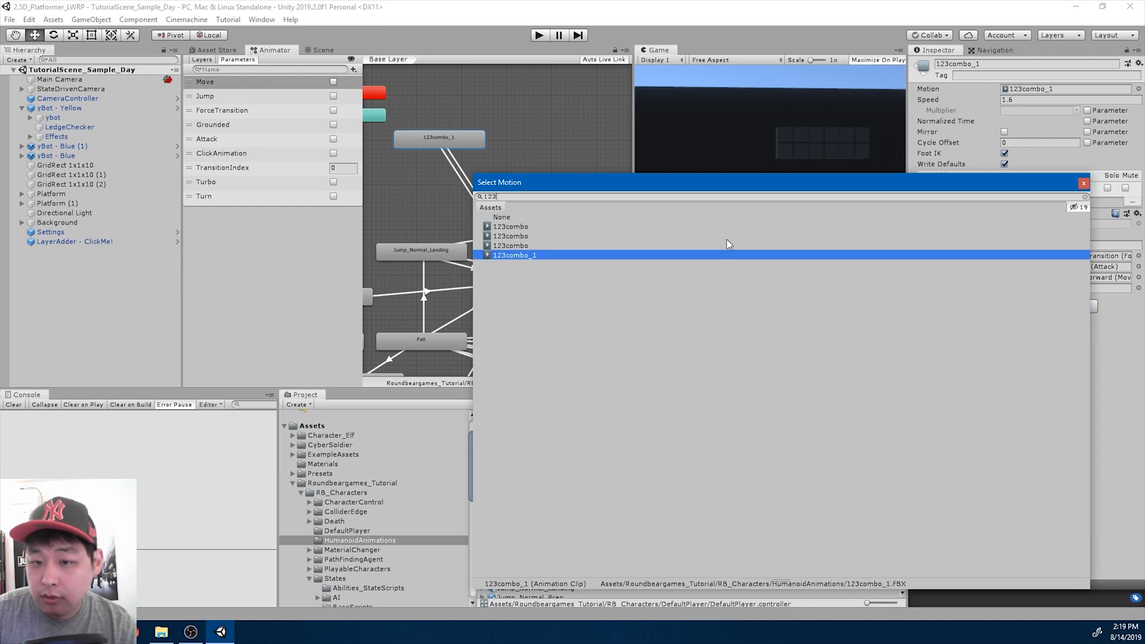
{"action": "double_click", "coordinate": [514, 254]}
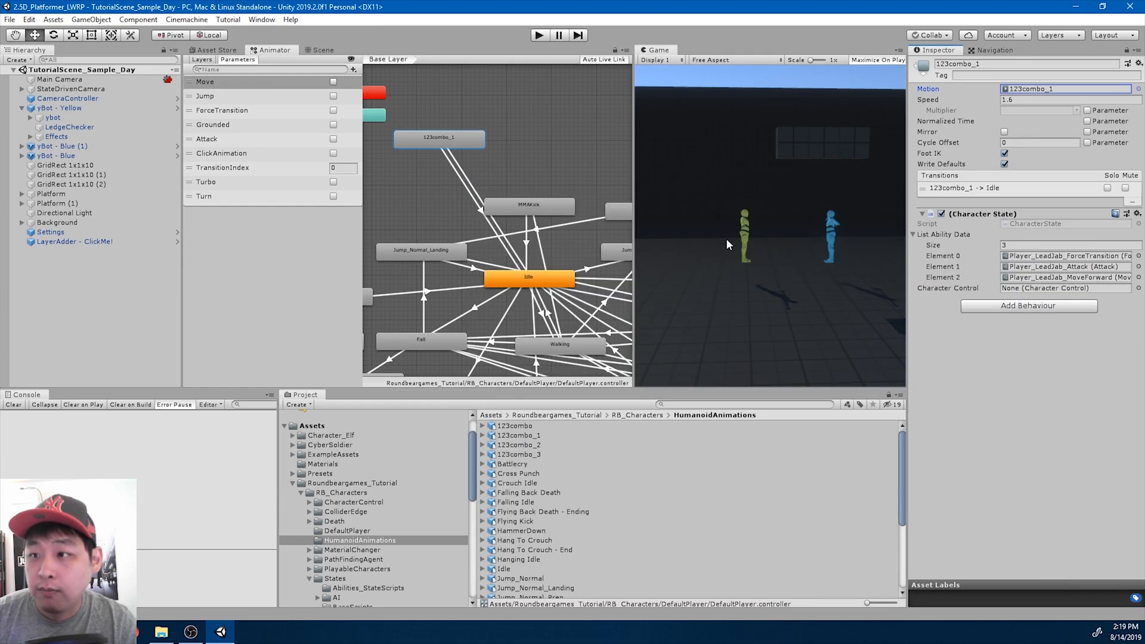
{"action": "left_click", "coordinate": [1036, 100]}
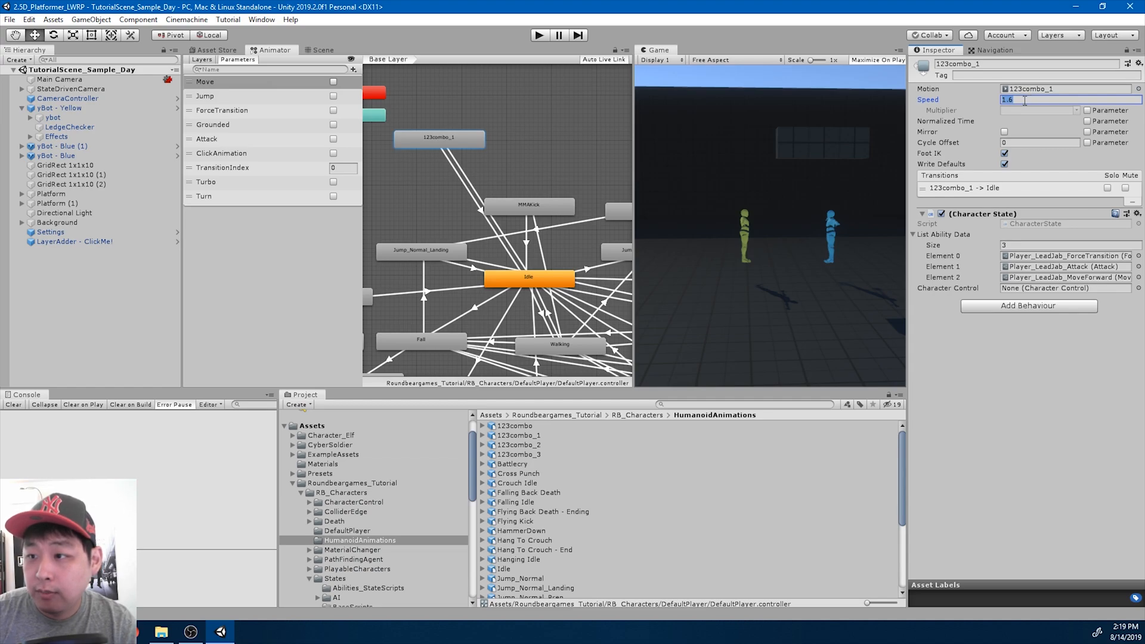
{"action": "type", "text": "1"}
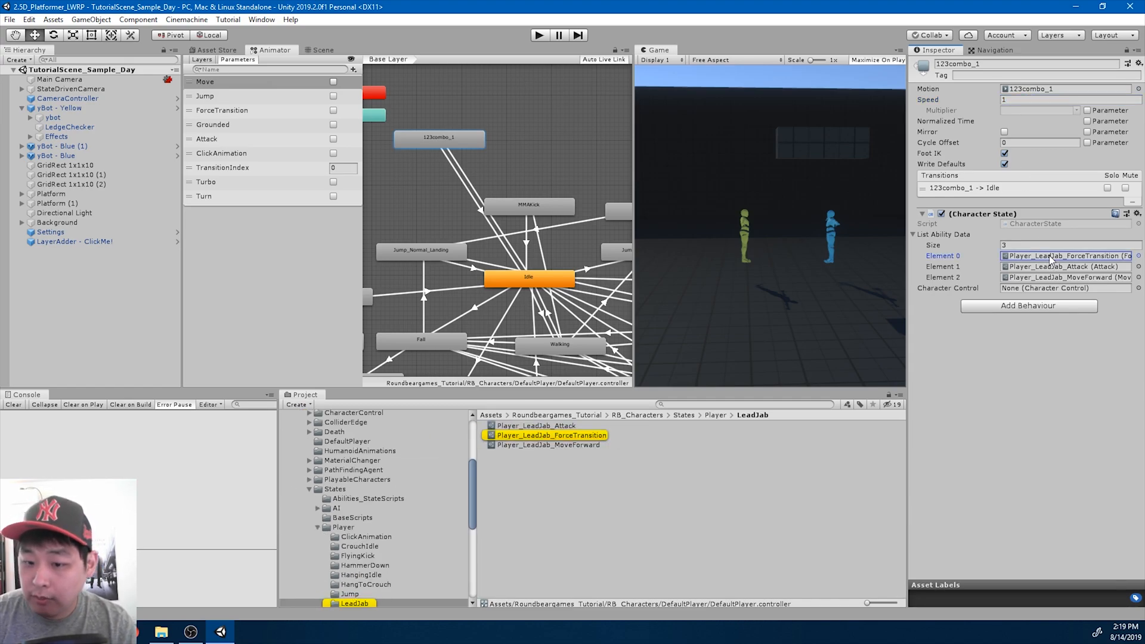
Rename the attack data to Player_123combo_1_Attack and delete Player_LeadJab_ForceTransition.
{"action": "scroll", "scroll_direction": "down", "scroll_amount": 3}
{"action": "type", "text": "123combo_1"}
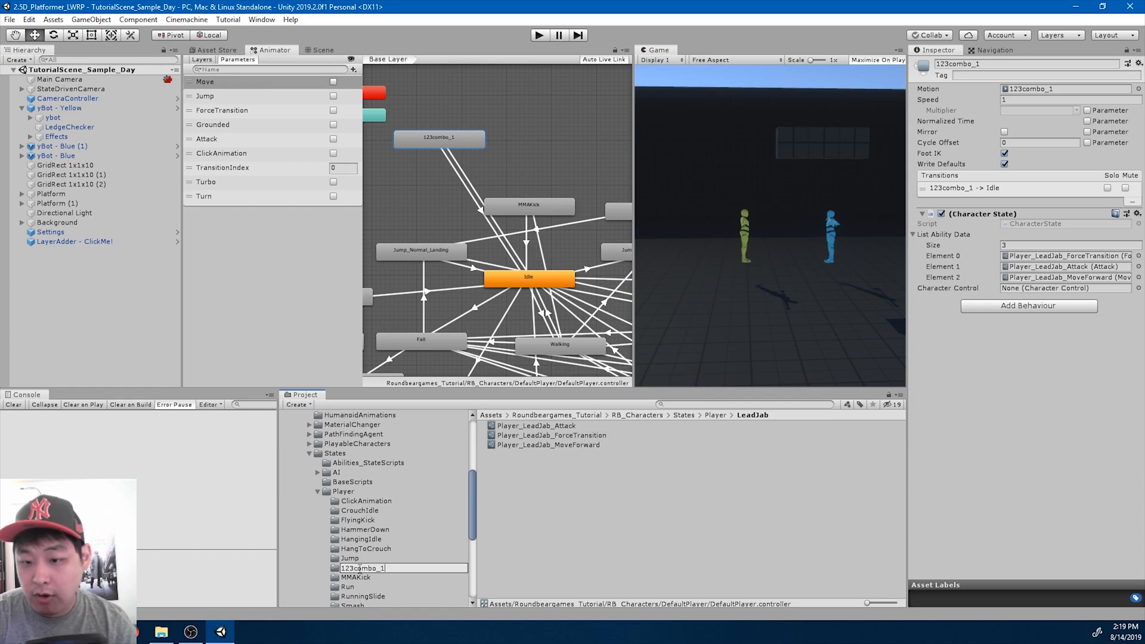
{"action": "left_click", "coordinate": [363, 500]}
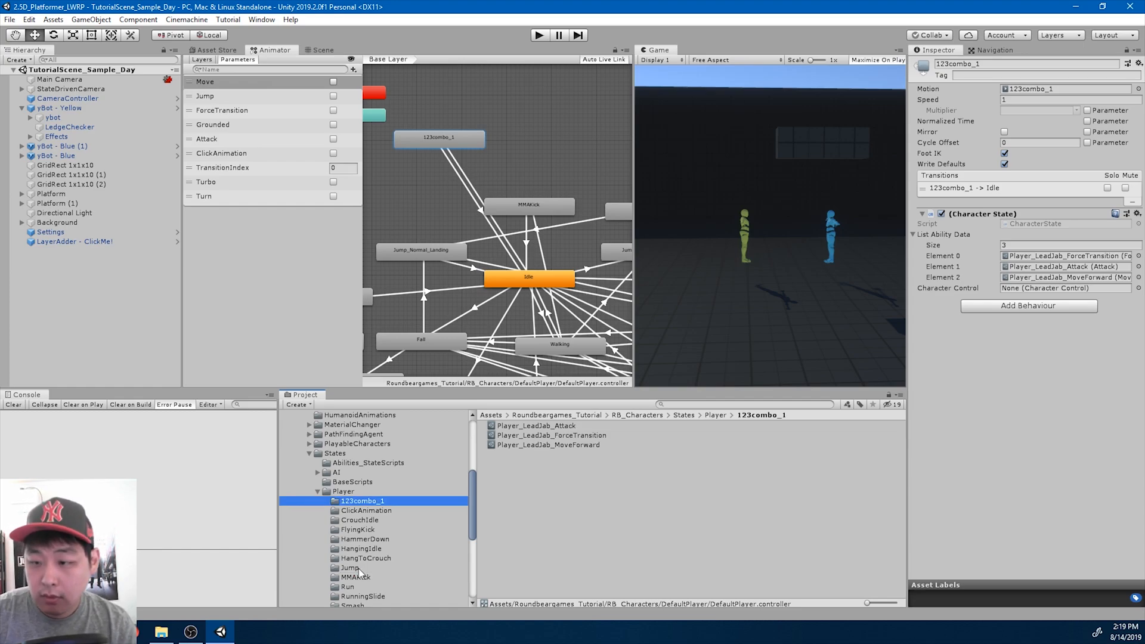
{"action": "left_click", "coordinate": [536, 425]}
{"action": "type", "text": "123combo_1"}
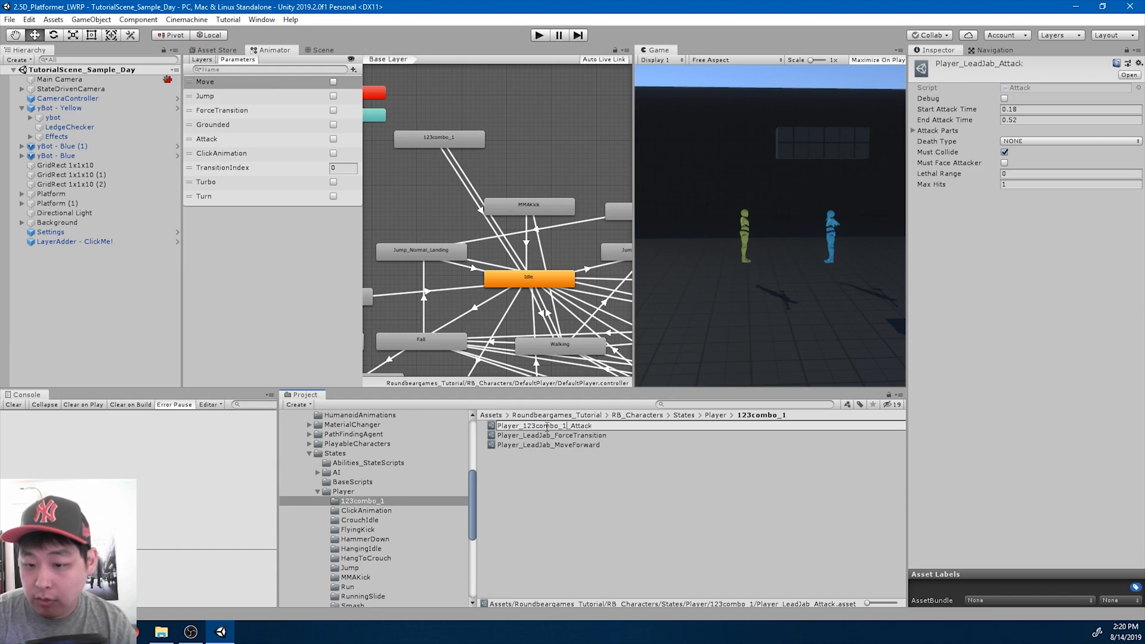
{"action": "left_click", "coordinate": [546, 434]}
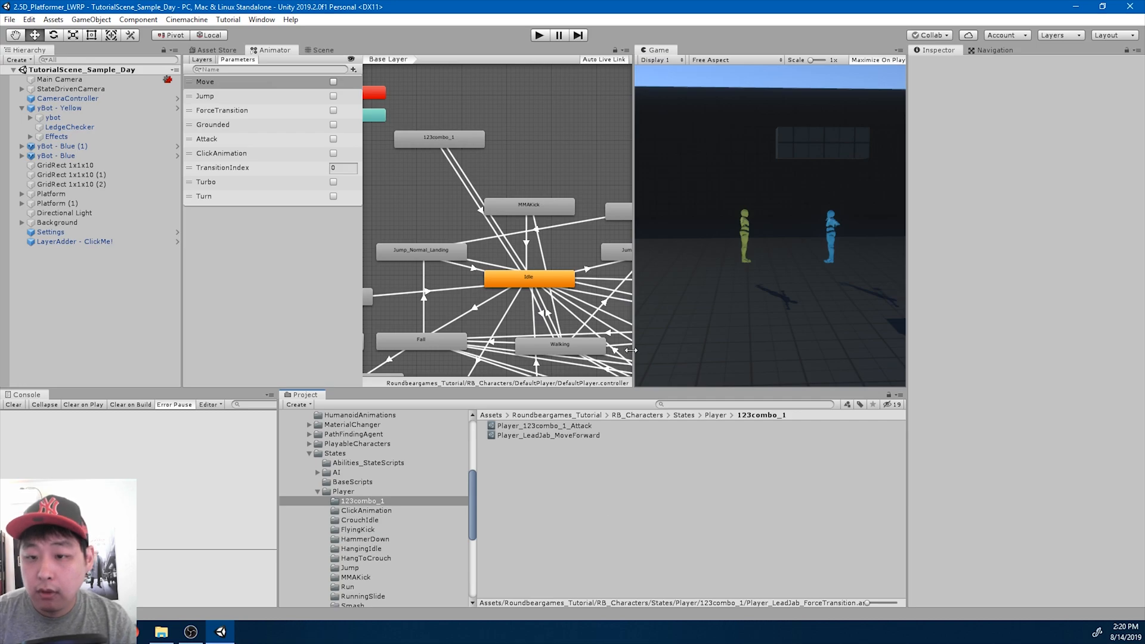
Remove the Missing element from the 123combo_1 state's List Ability Data.
{"action": "left_click", "coordinate": [439, 138]}
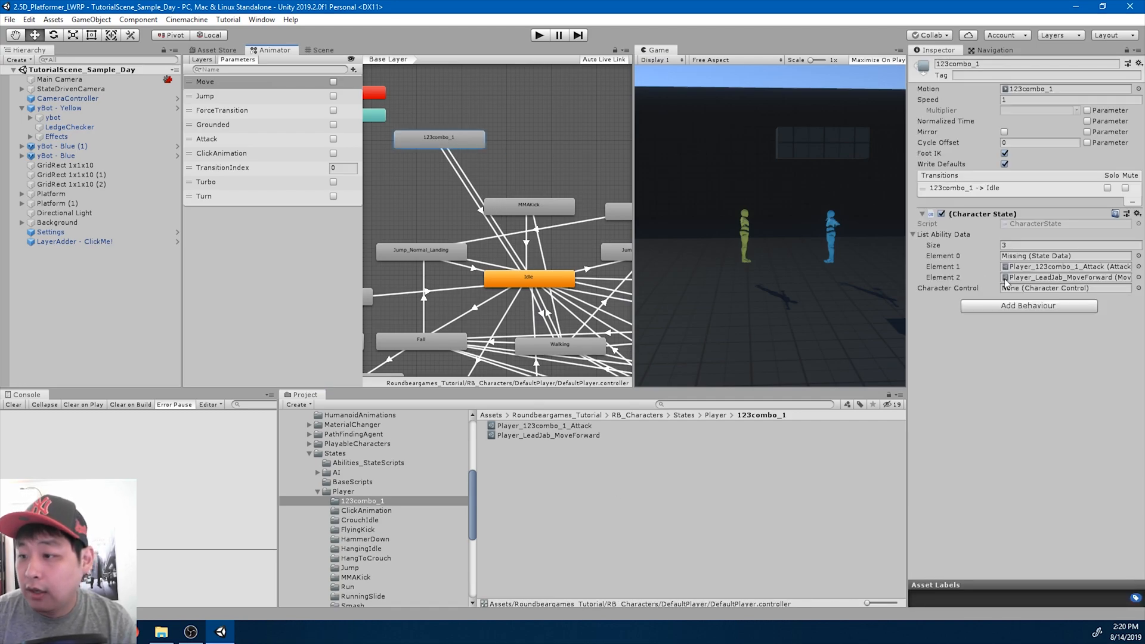
{"action": "left_click", "coordinate": [1069, 246]}
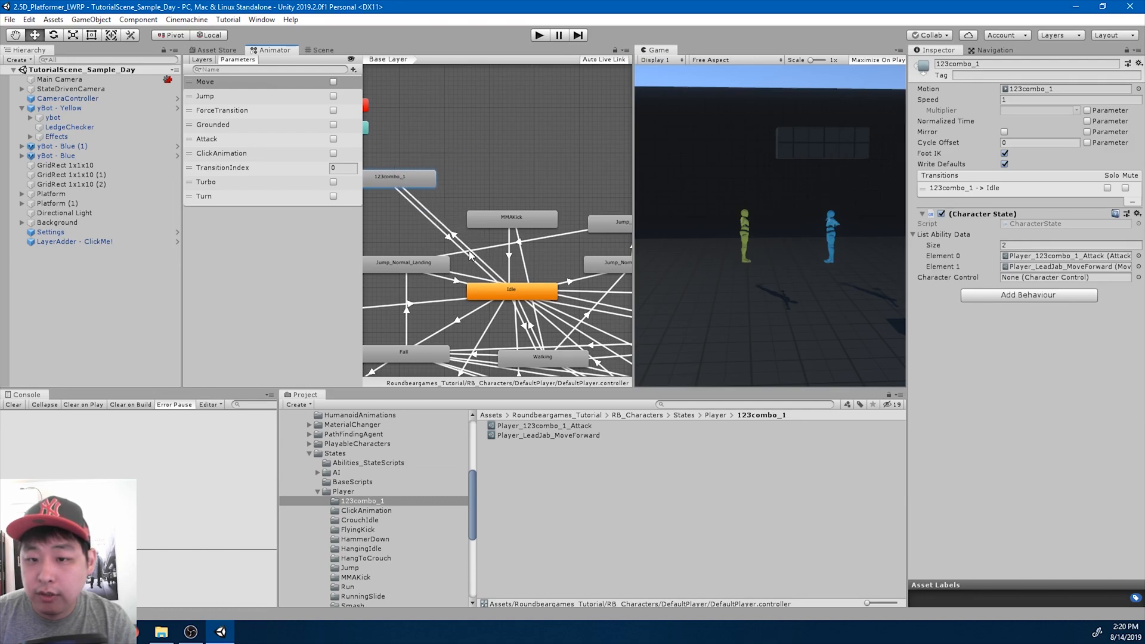
Inspect the Idle-to-123combo_1 transition and play its blend preview.
{"action": "left_click", "coordinate": [453, 242]}
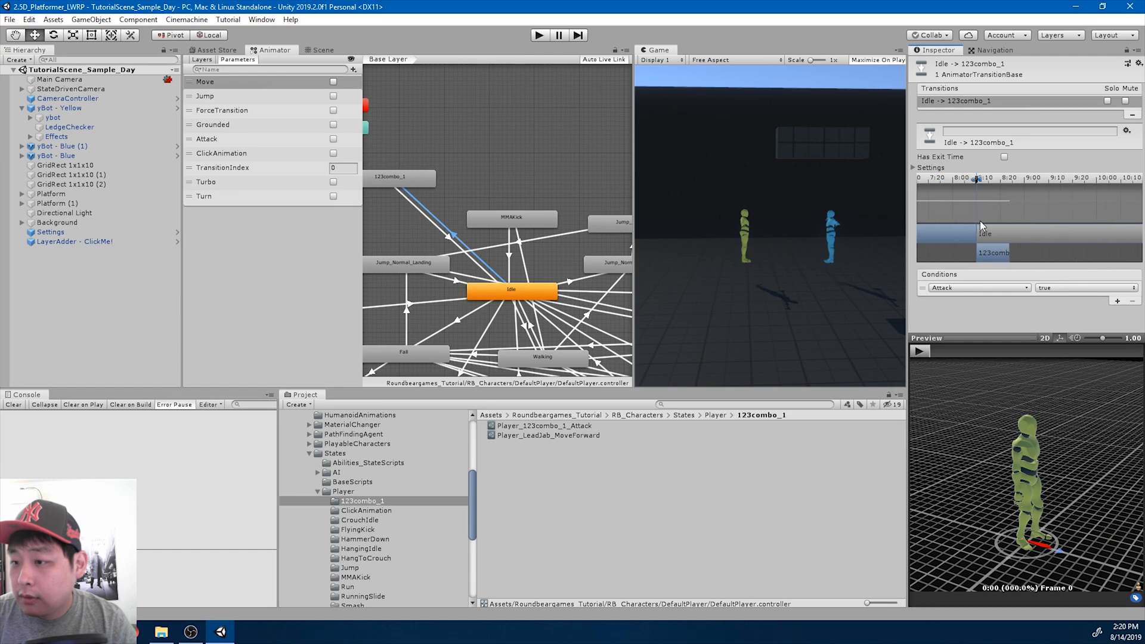
{"action": "left_click", "coordinate": [918, 351]}
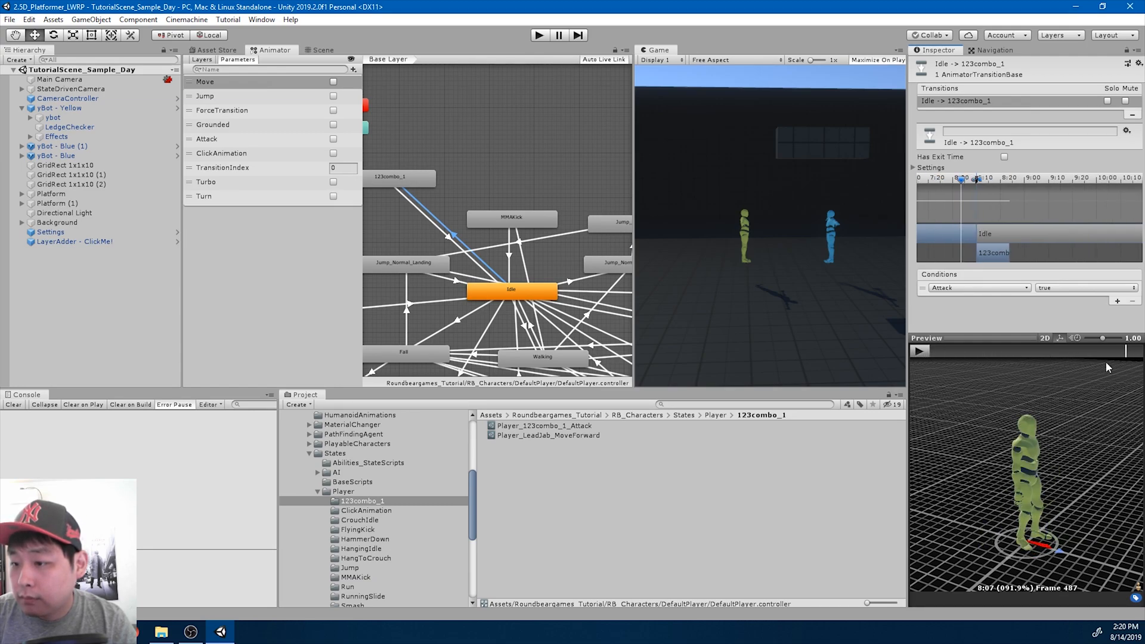
{"action": "left_click", "coordinate": [919, 350]}
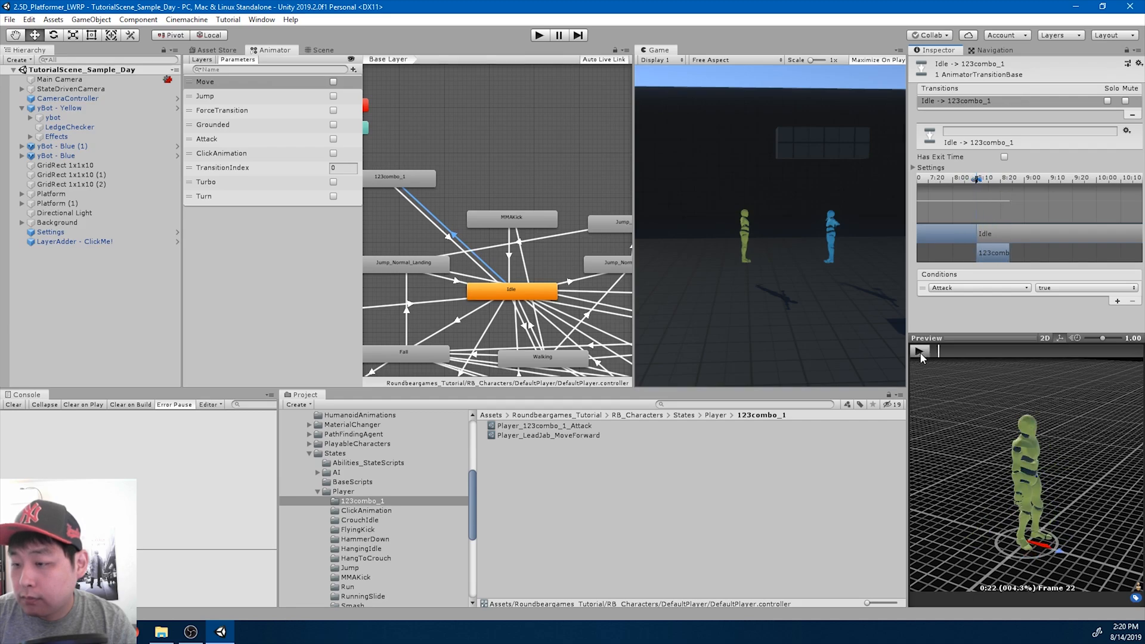
{"action": "left_click", "coordinate": [921, 350]}
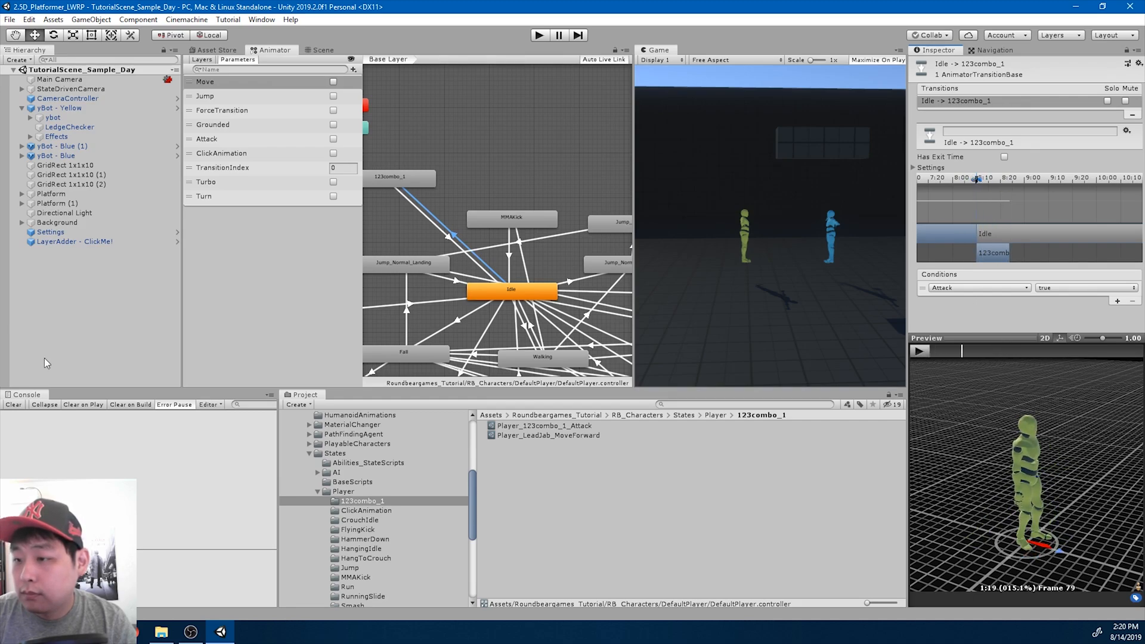
{"action": "left_click", "coordinate": [919, 350]}
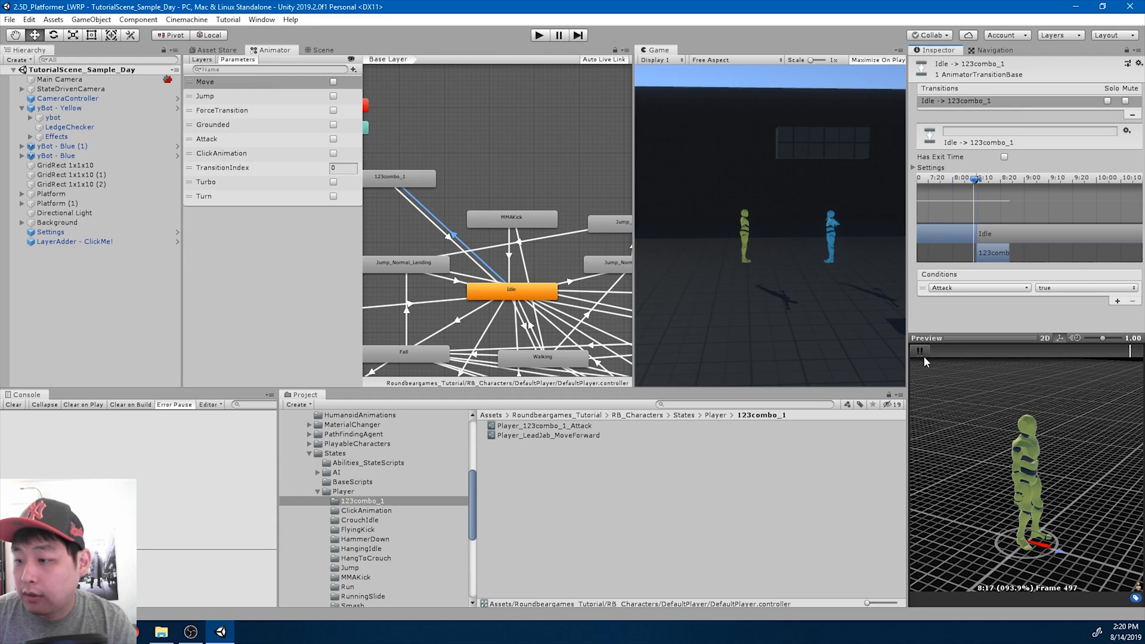
Inspect the 123combo_1-to-Idle transition and play its blend preview.
{"action": "left_click", "coordinate": [920, 351]}
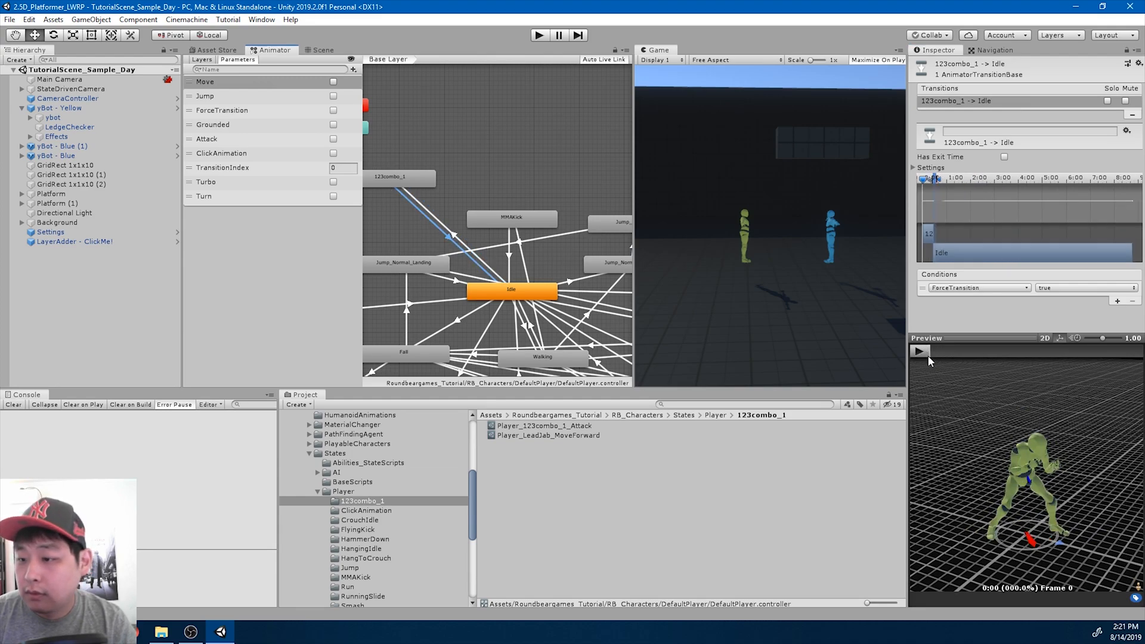
{"action": "left_click", "coordinate": [918, 351]}
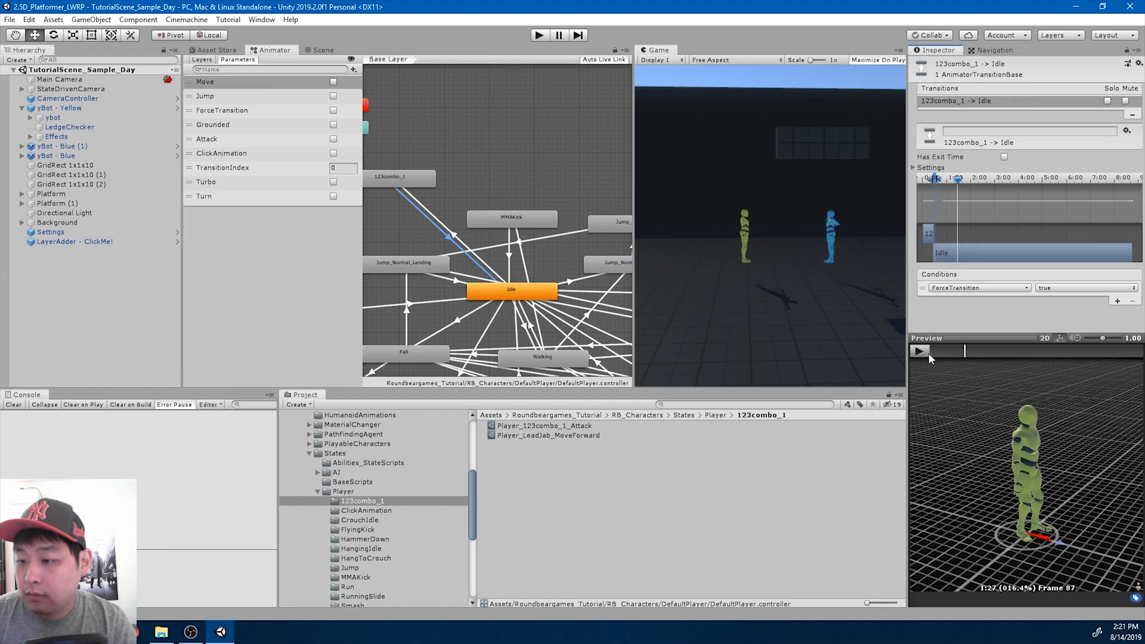
{"action": "left_click", "coordinate": [919, 351]}
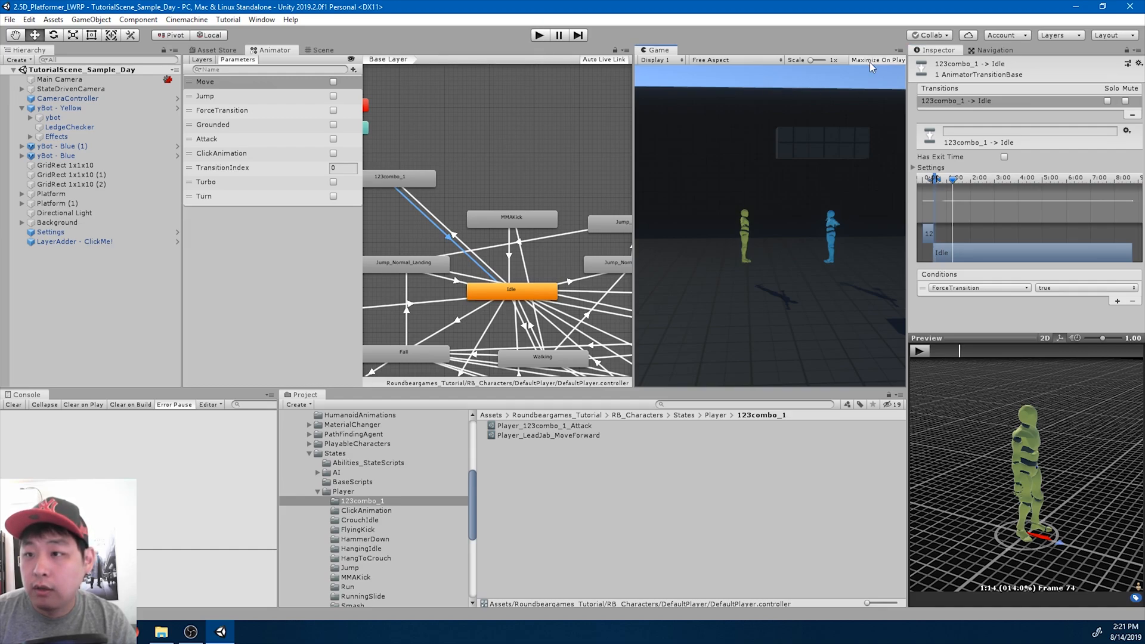
{"action": "mouse_move", "coordinate": [787, 222]}
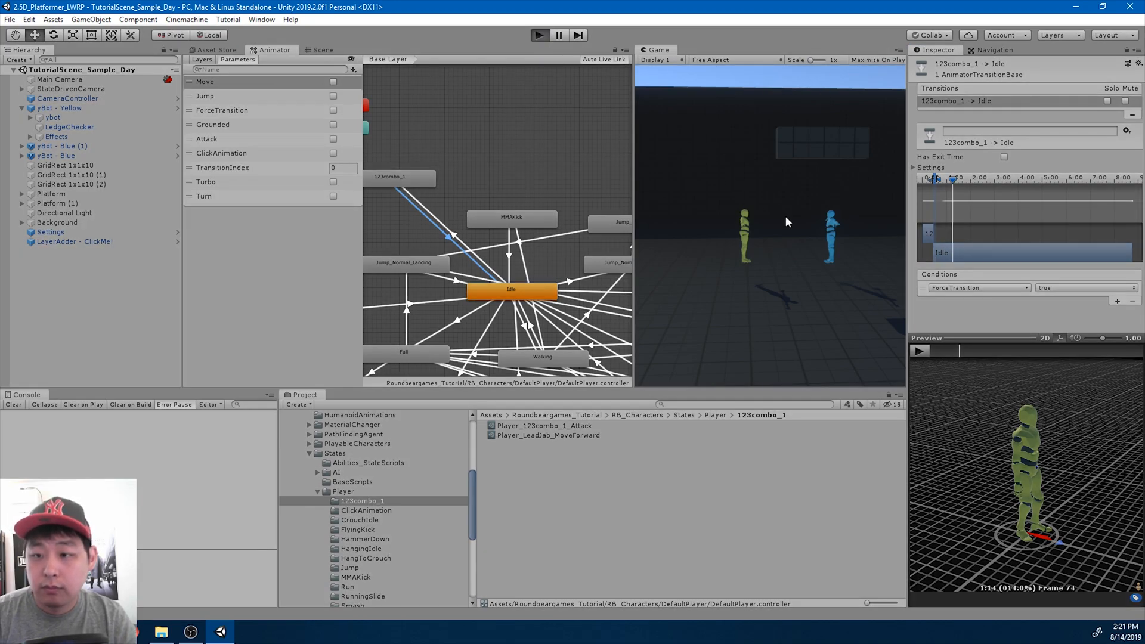
Remove the ForceTransition condition, enable Has Exit Time on 123combo_1-to-Idle, and play-test it.
{"action": "left_click", "coordinate": [539, 34]}
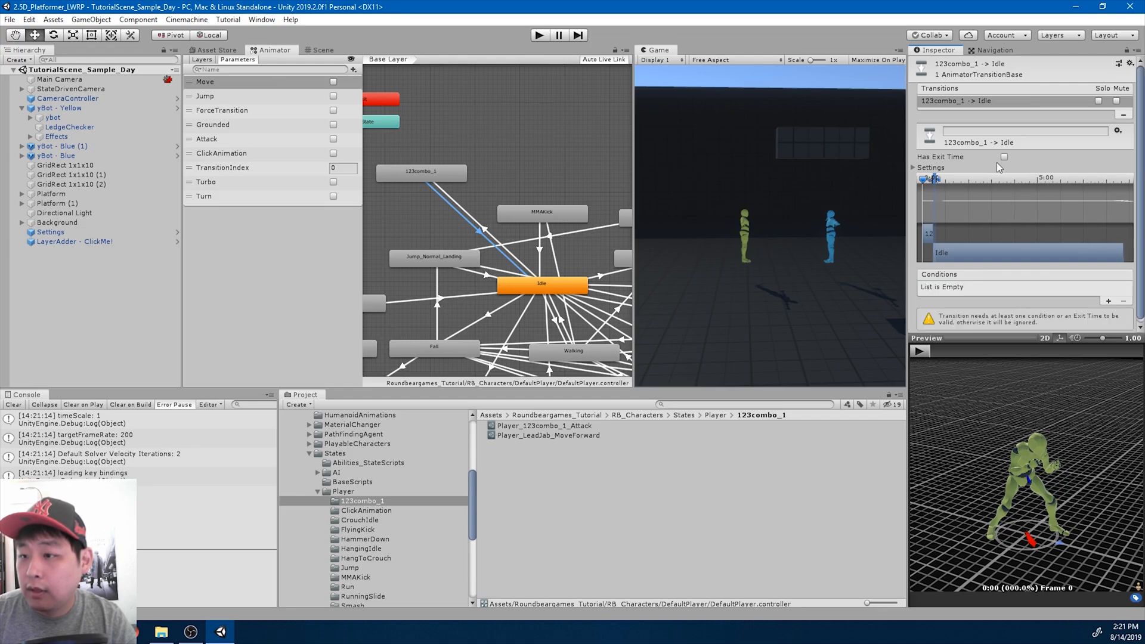
{"action": "left_click", "coordinate": [1004, 157]}
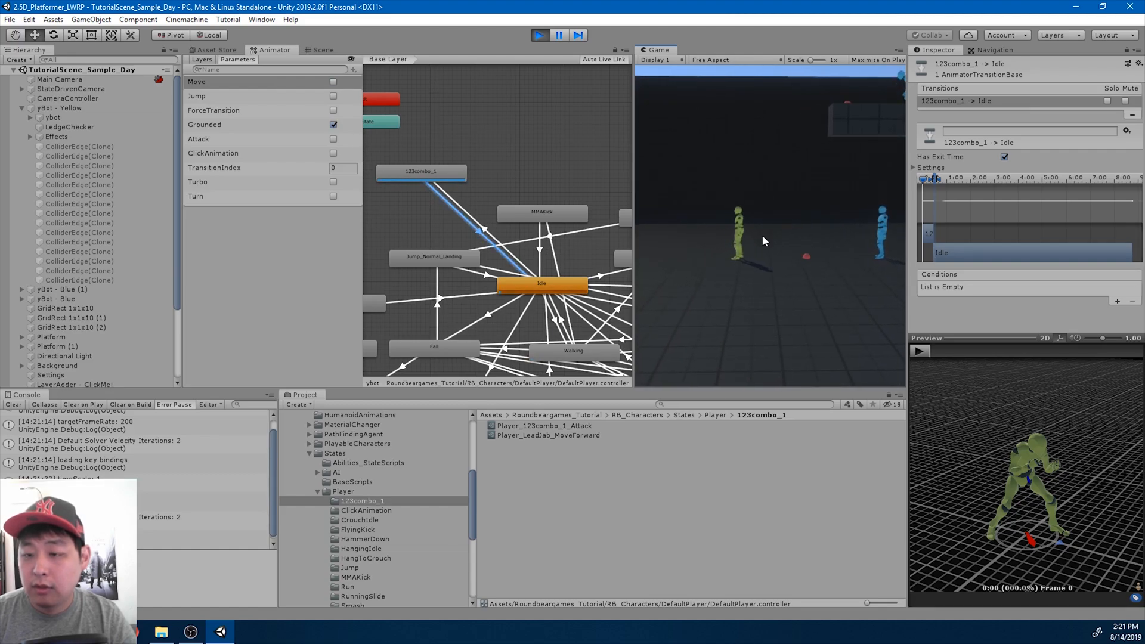
{"action": "left_click", "coordinate": [333, 81]}
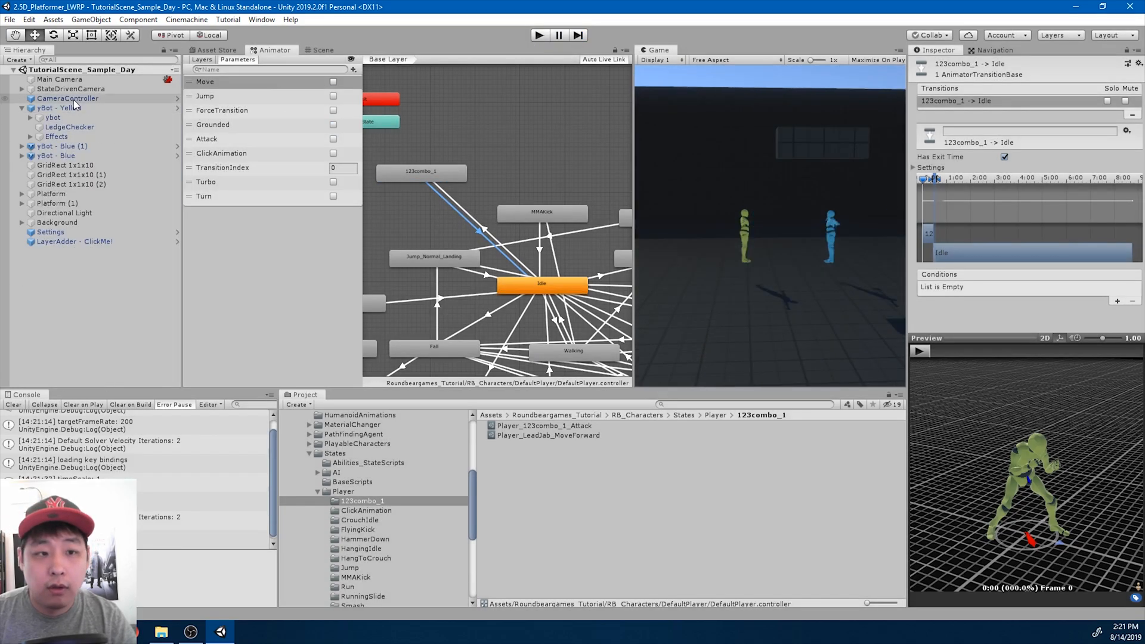
Select yBot - Blue in the Hierarchy to show its CharacterControl settings.
{"action": "left_click", "coordinate": [46, 155]}
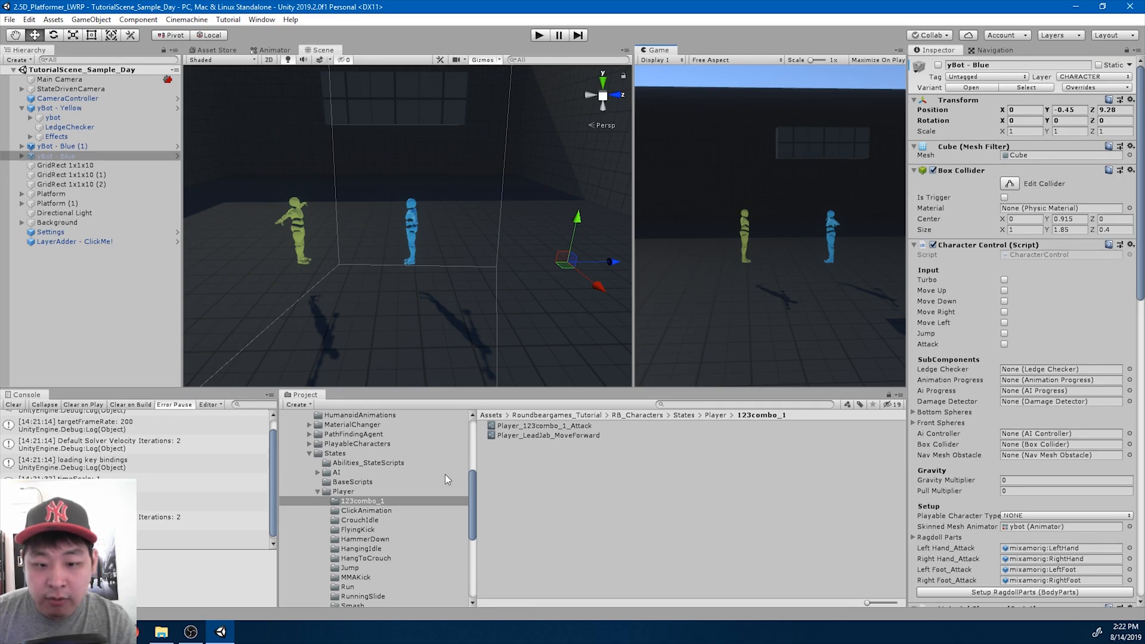
{"action": "scroll", "scroll_direction": "down", "scroll_amount": 3}
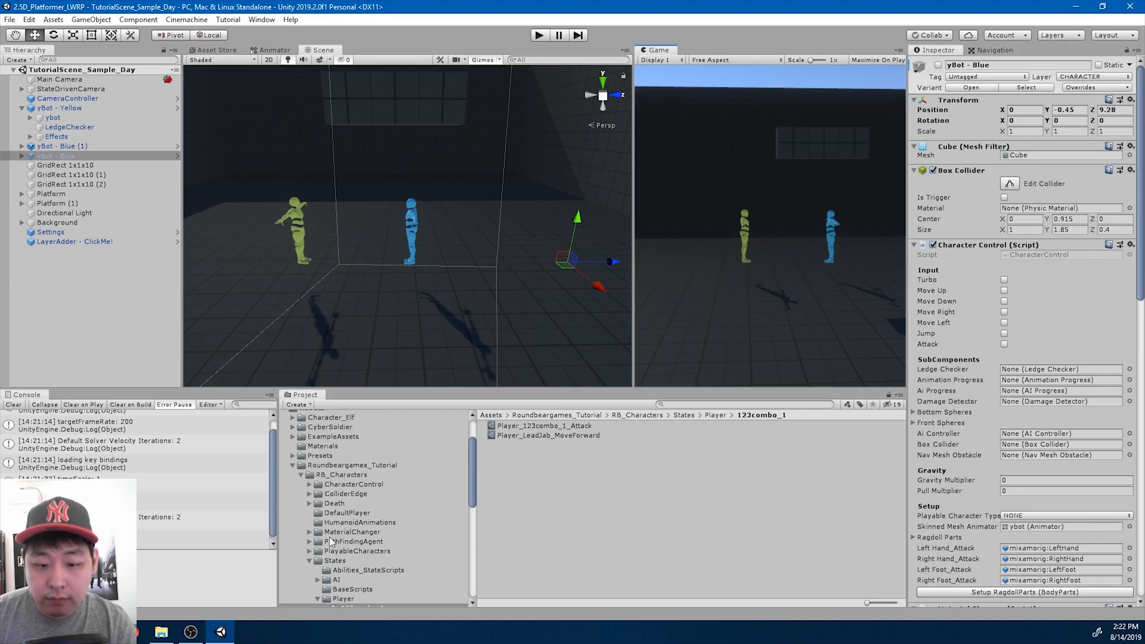
Recheck 123combo_1.FBX's animation import settings so the clip starts at frame 1.
{"action": "left_click", "coordinate": [359, 522]}
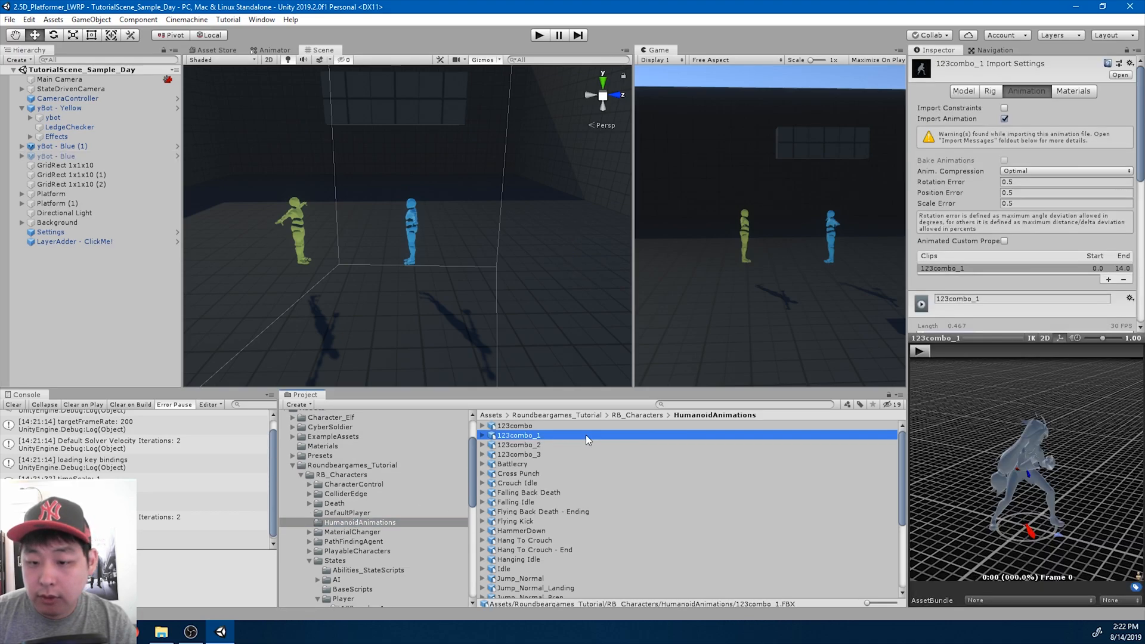
{"action": "scroll", "scroll_direction": "down", "scroll_amount": 3}
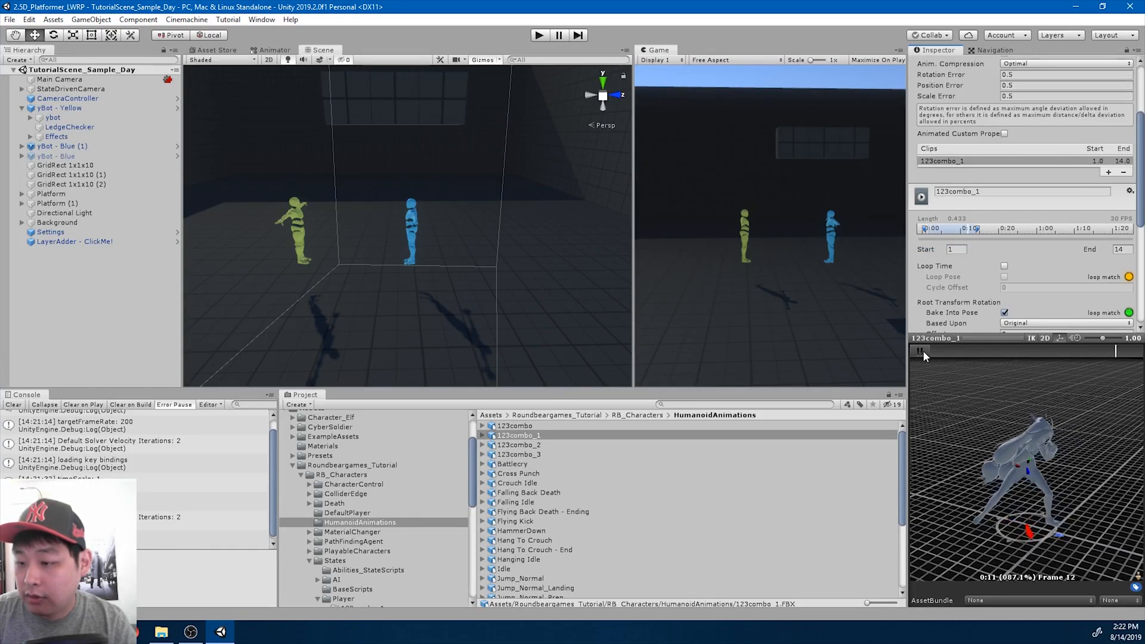
{"action": "scroll", "scroll_direction": "down", "scroll_amount": 3}
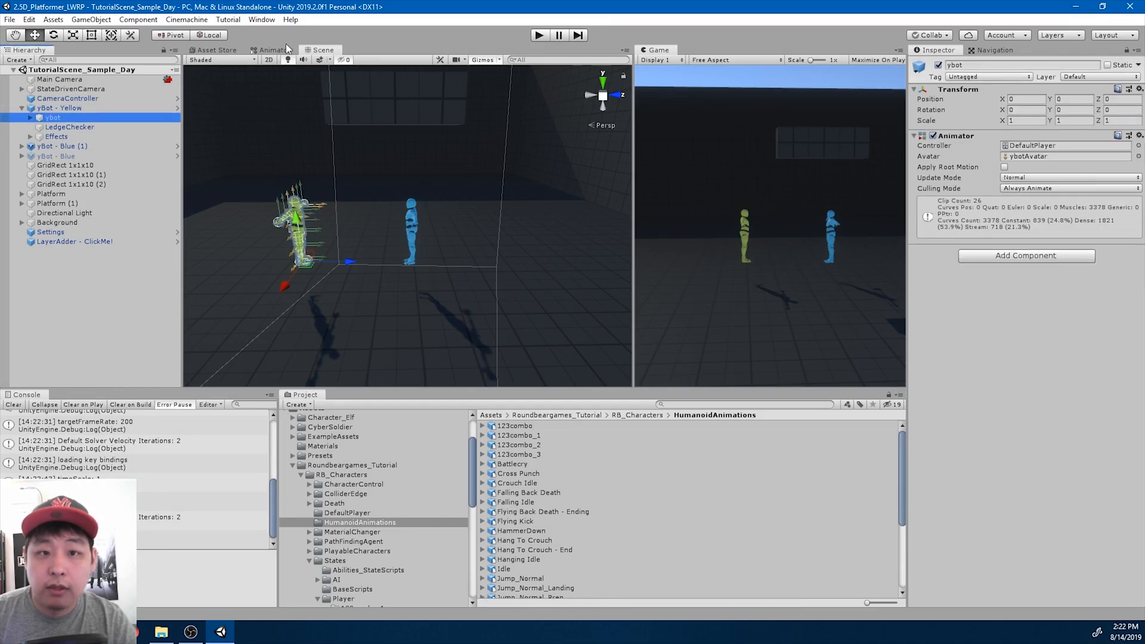
Review the Jump_Running_Fall and FlyingKick states in the Animator, then select the 123combo_1 state.
{"action": "left_click", "coordinate": [273, 50]}
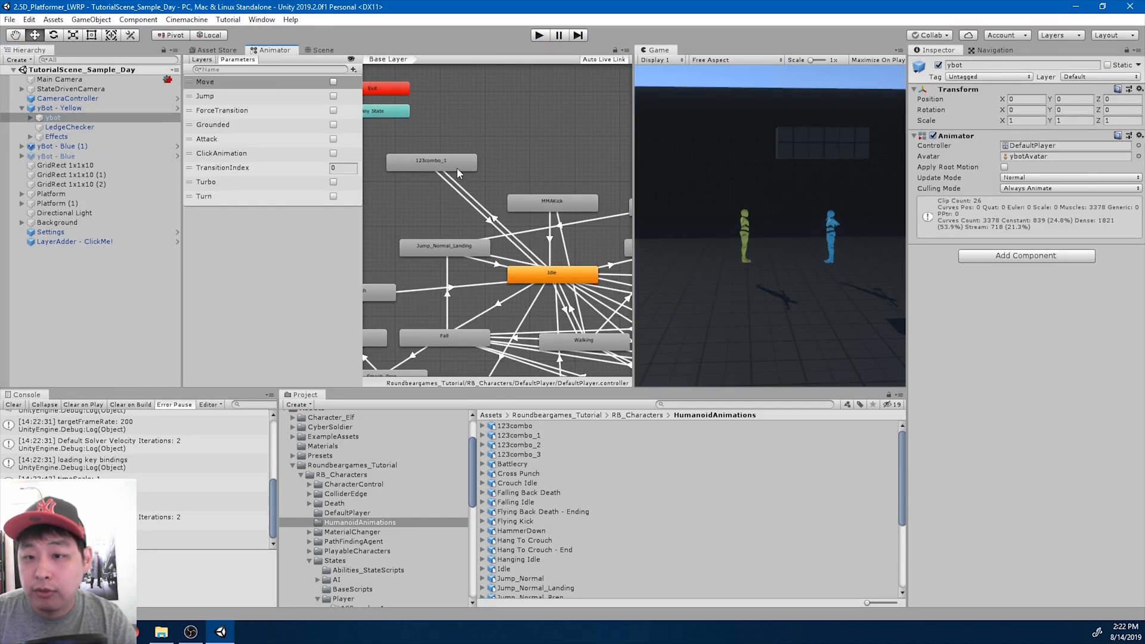
{"action": "left_click", "coordinate": [430, 162]}
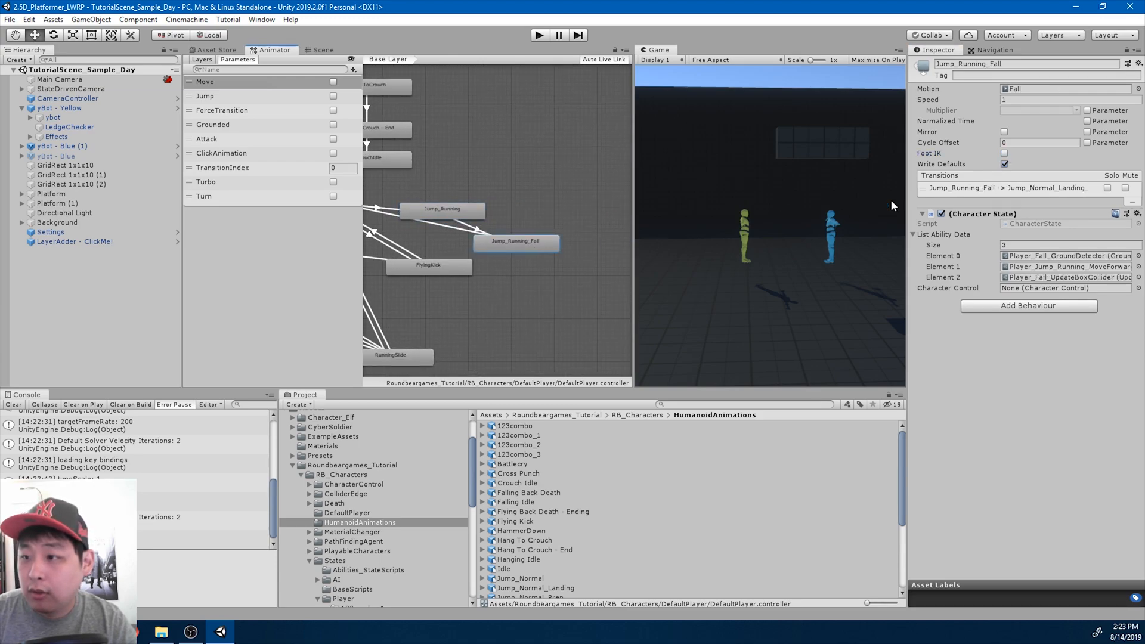
{"action": "left_click", "coordinate": [430, 267]}
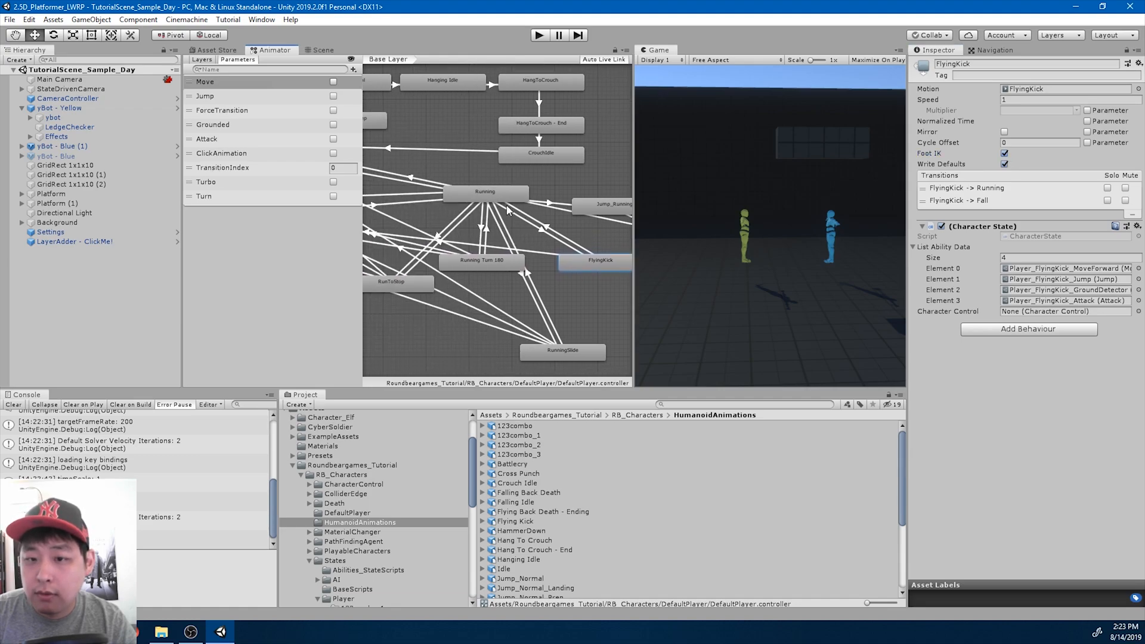
{"action": "left_click", "coordinate": [563, 350]}
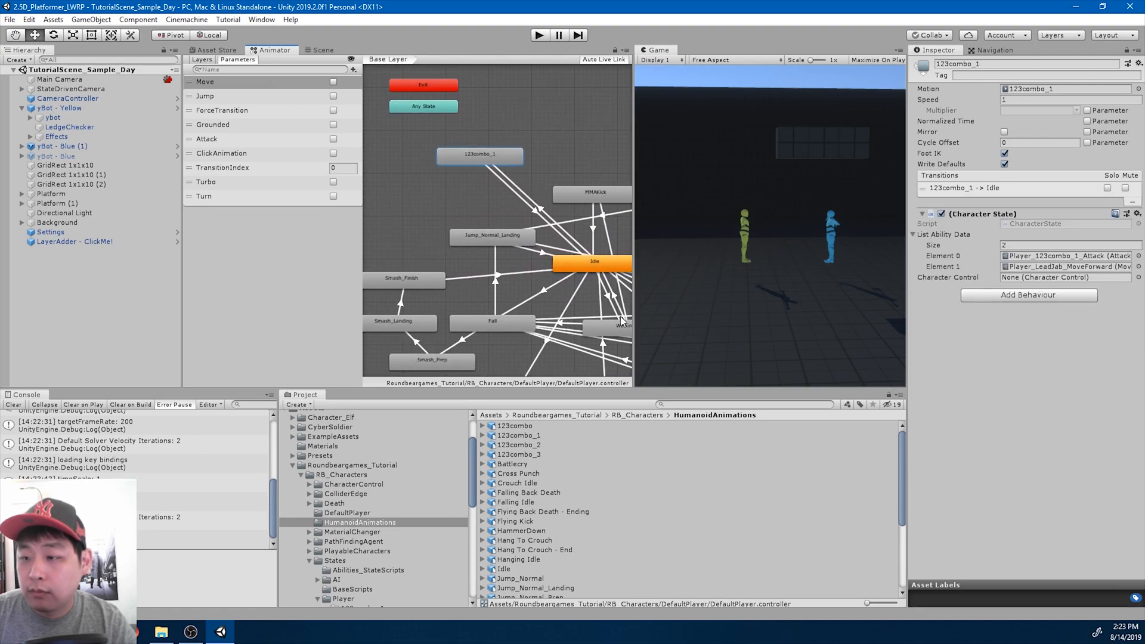
{"action": "mouse_move", "coordinate": [696, 277]}
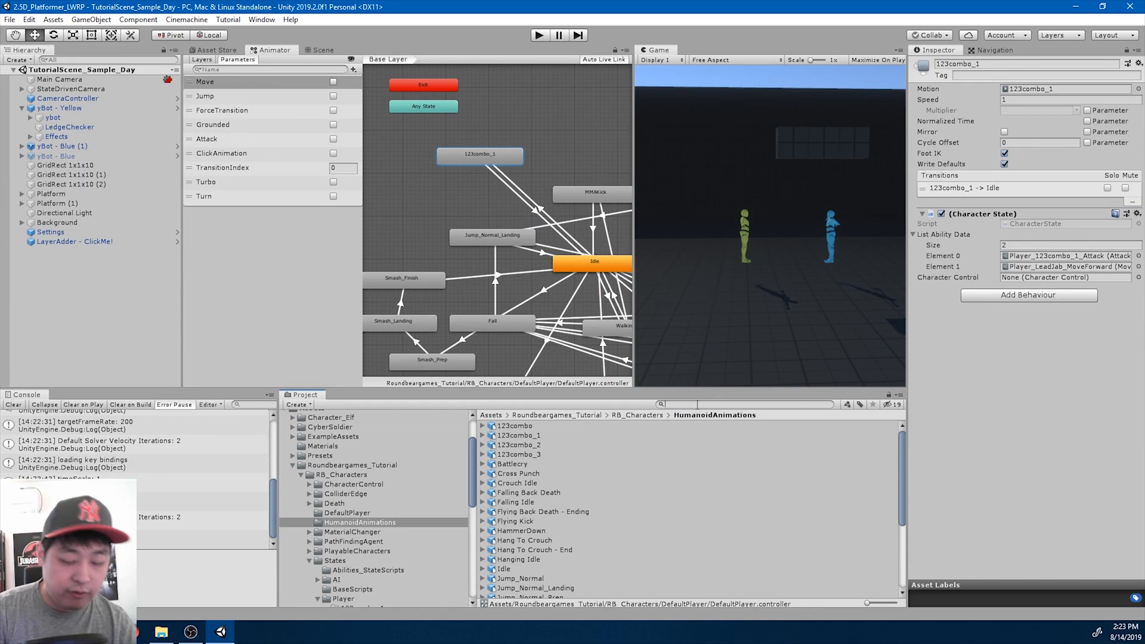
Find the Attack script via Project search and scroll to its RegisterAttack logic in Visual Studio.
{"action": "type", "text": "attack"}
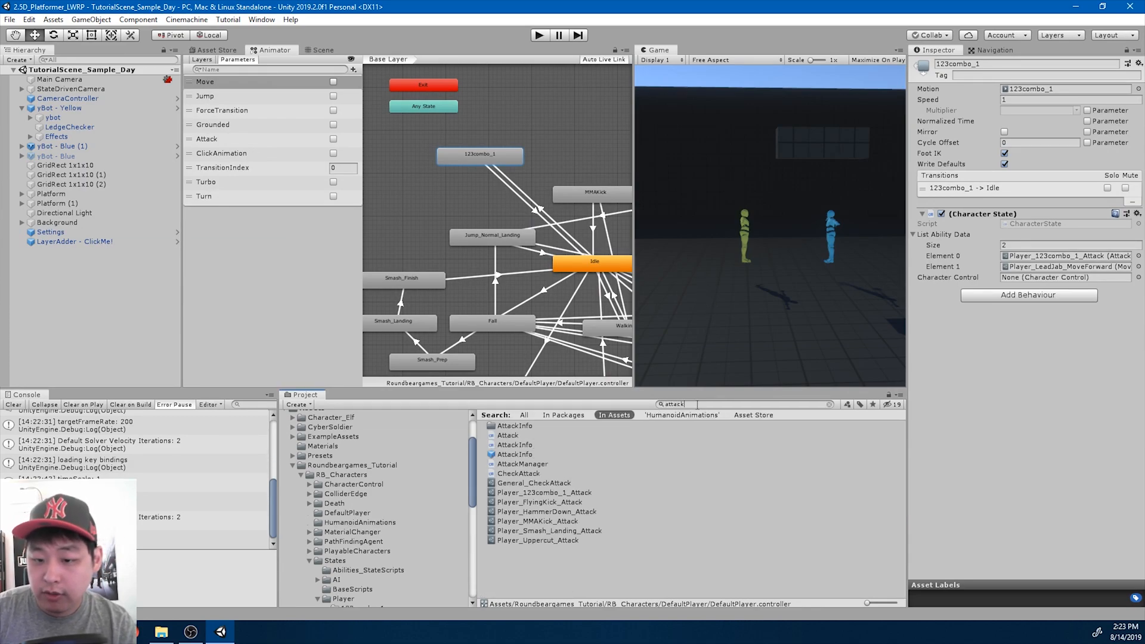
{"action": "double_click", "coordinate": [508, 434]}
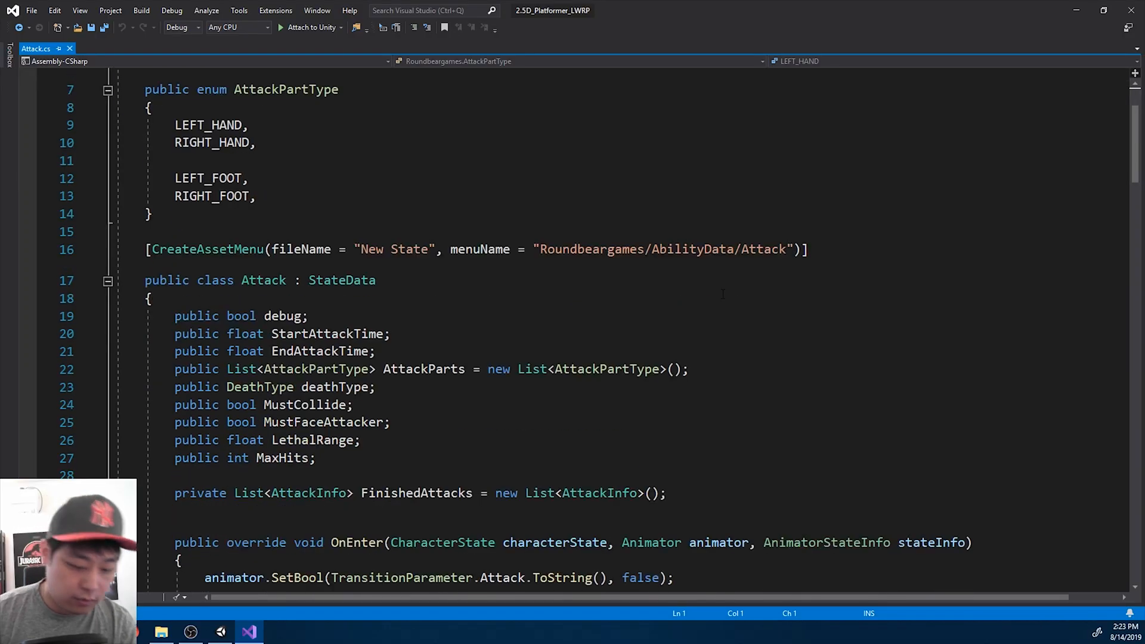
{"action": "scroll", "scroll_direction": "down", "scroll_amount": 3}
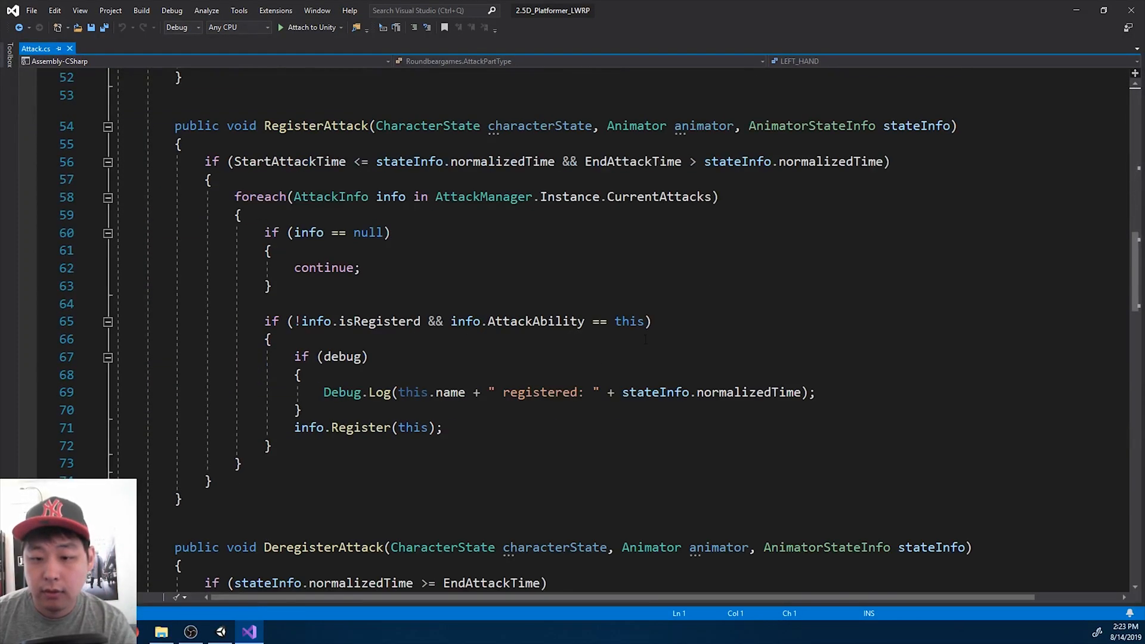
{"action": "scroll", "scroll_direction": "down", "scroll_amount": 3}
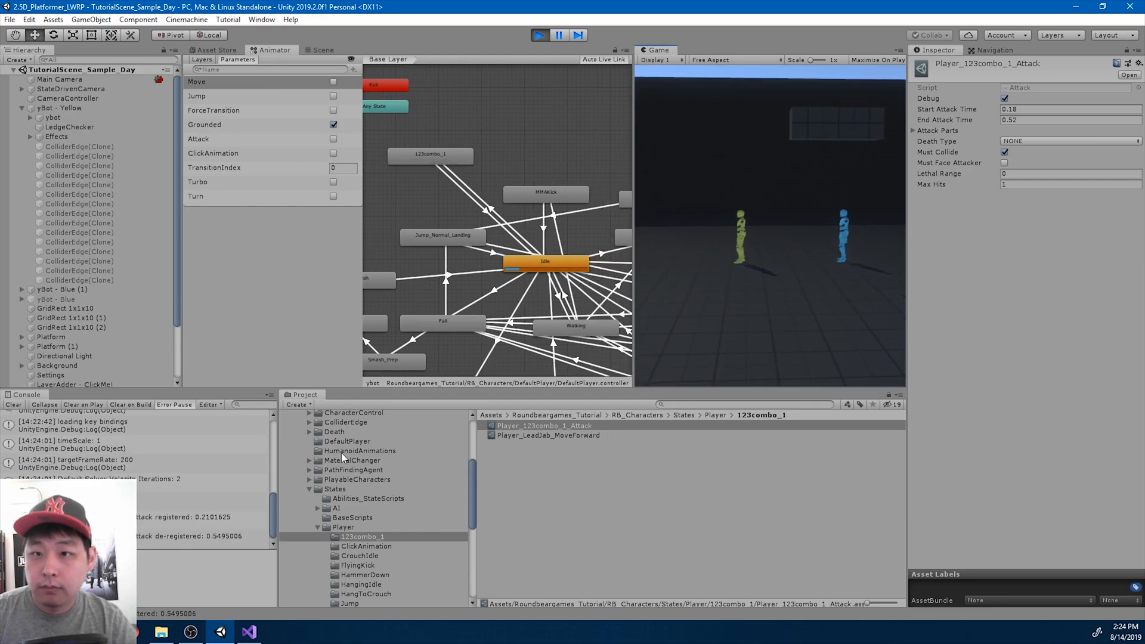
Play-test the attack, continuing past the Attack.cs breakpoints to watch it register and de-register.
{"action": "left_click", "coordinate": [248, 632]}
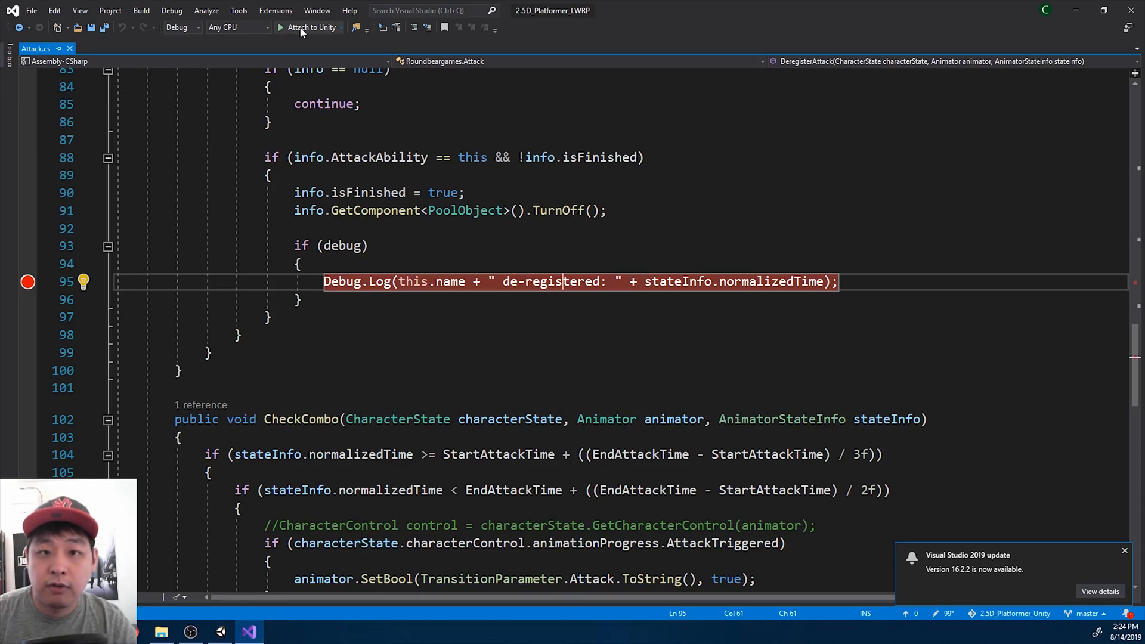
{"action": "left_click", "coordinate": [299, 28]}
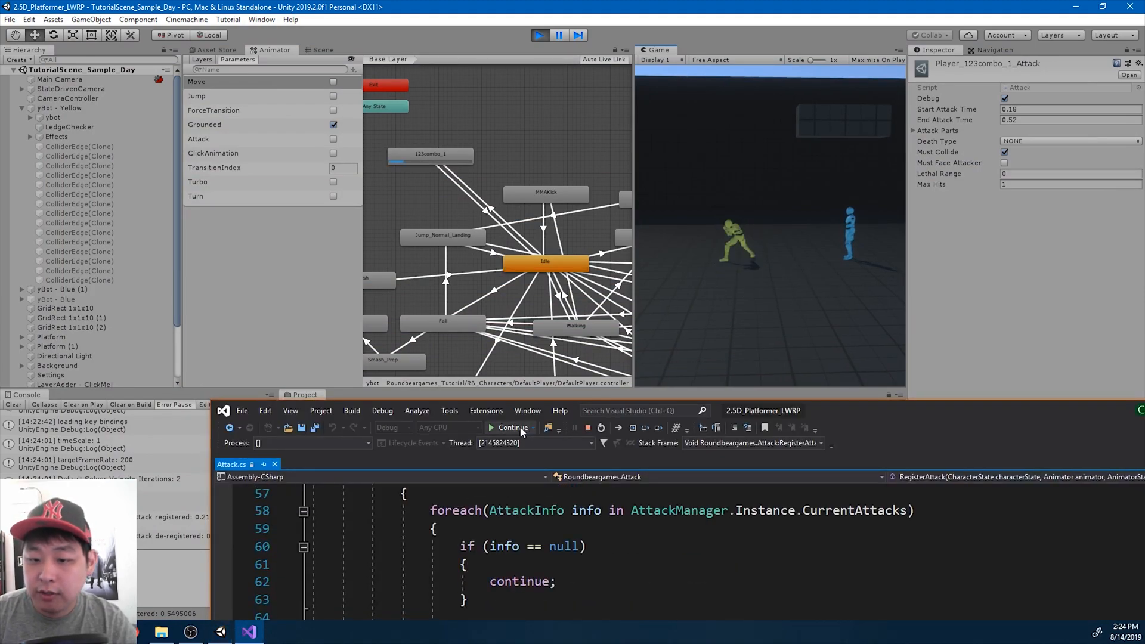
{"action": "left_click", "coordinate": [513, 427]}
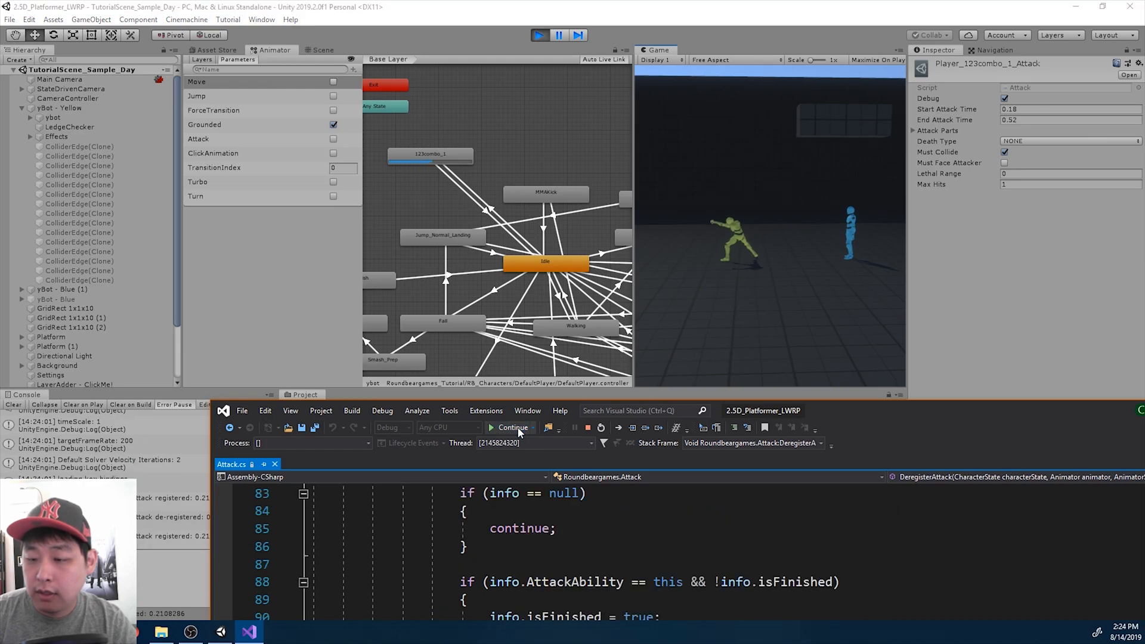
{"action": "left_click", "coordinate": [509, 427]}
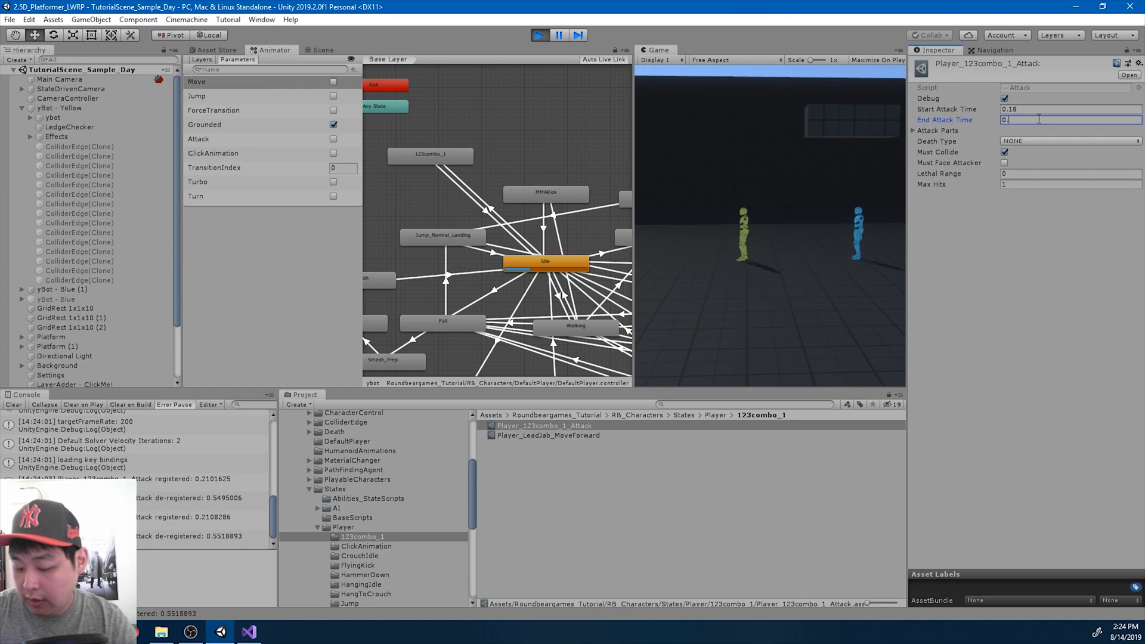
Set End Attack Time to 0.65 then 0.8 for Player_123combo_1_Attack and re-test through the breakpoints.
{"action": "type", "text": "0.65"}
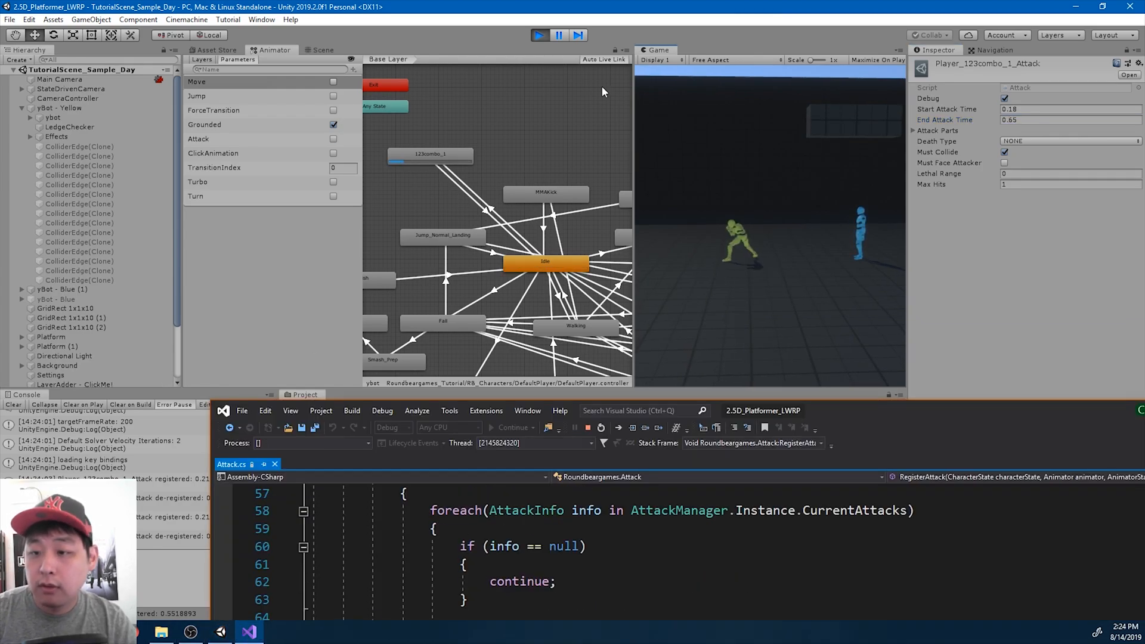
{"action": "left_click", "coordinate": [510, 427]}
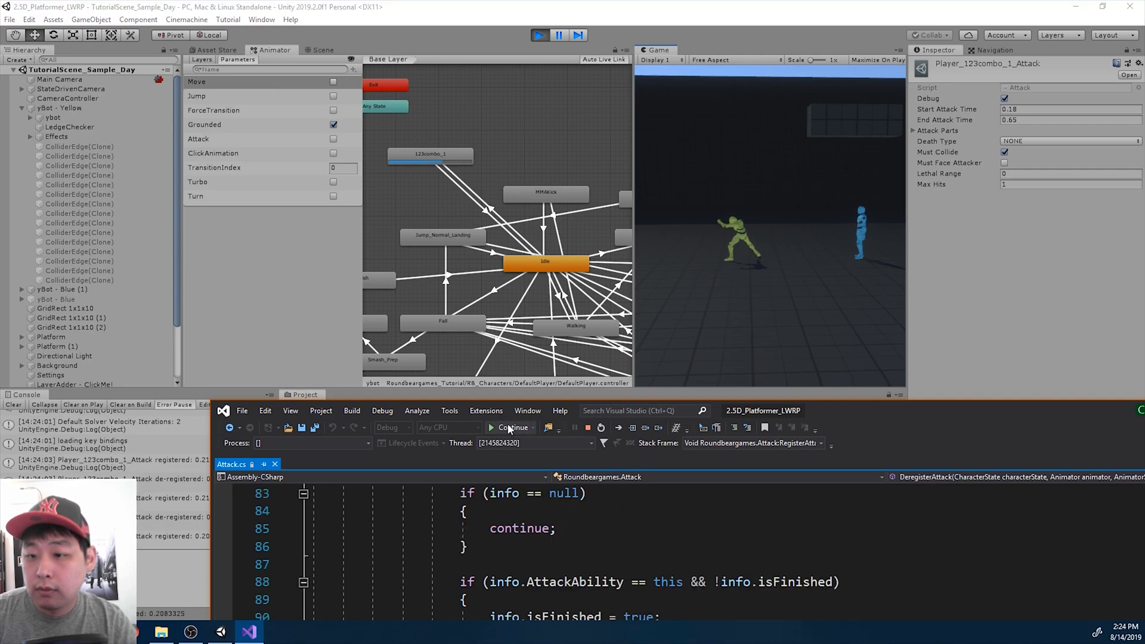
{"action": "left_click", "coordinate": [490, 427]}
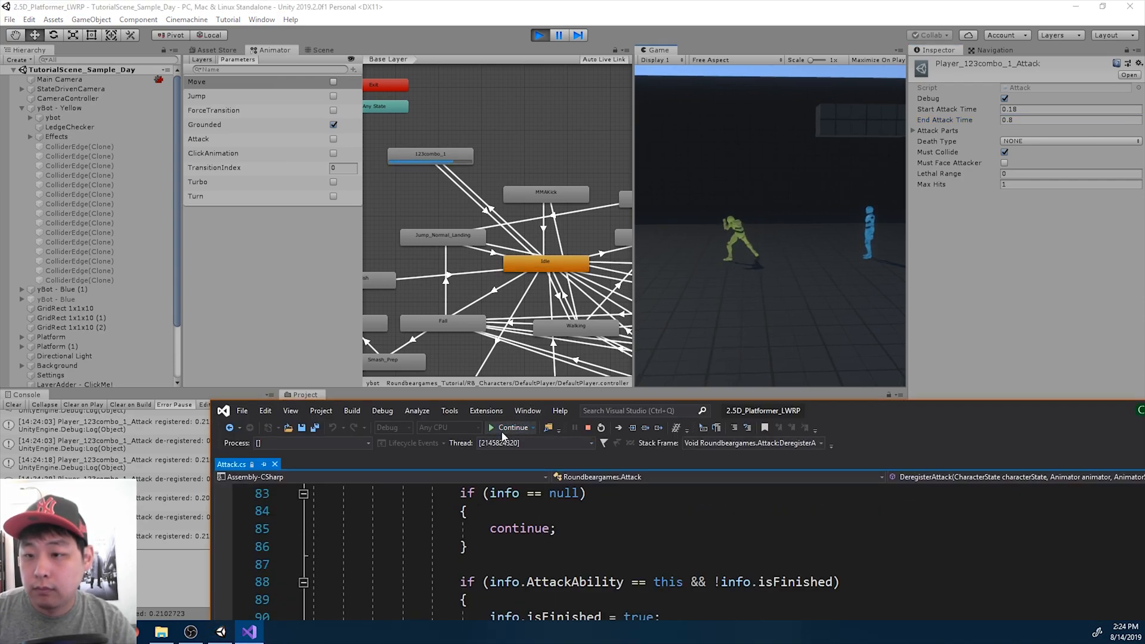
{"action": "left_click", "coordinate": [512, 427]}
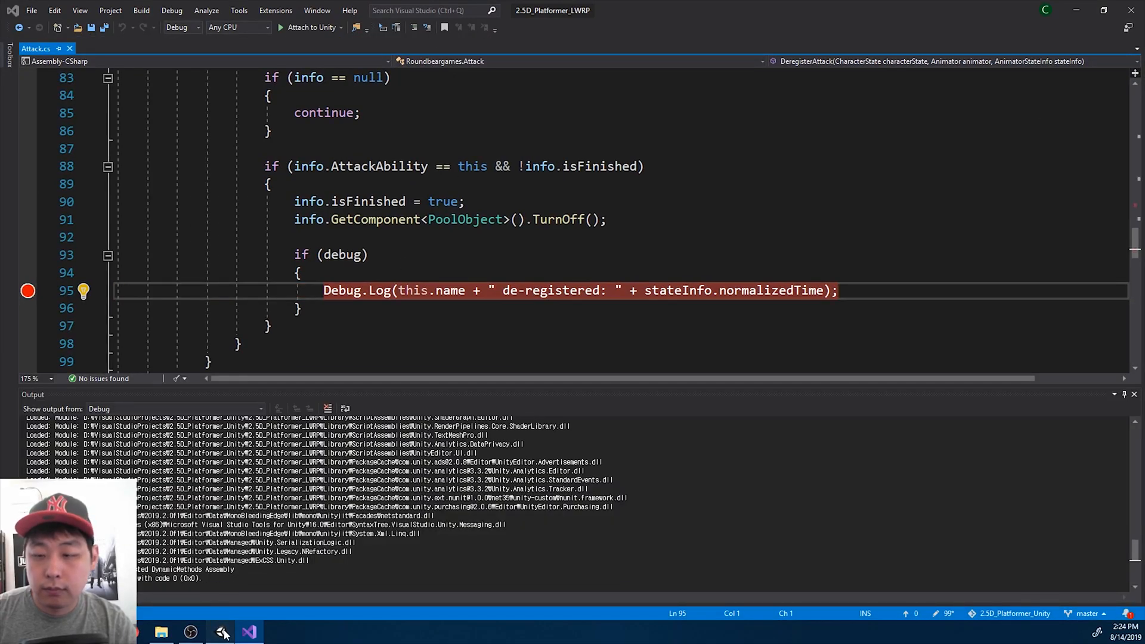
With Debug unchecked, punch the blue bot twice with the combo and stop the game.
{"action": "left_click", "coordinate": [234, 632]}
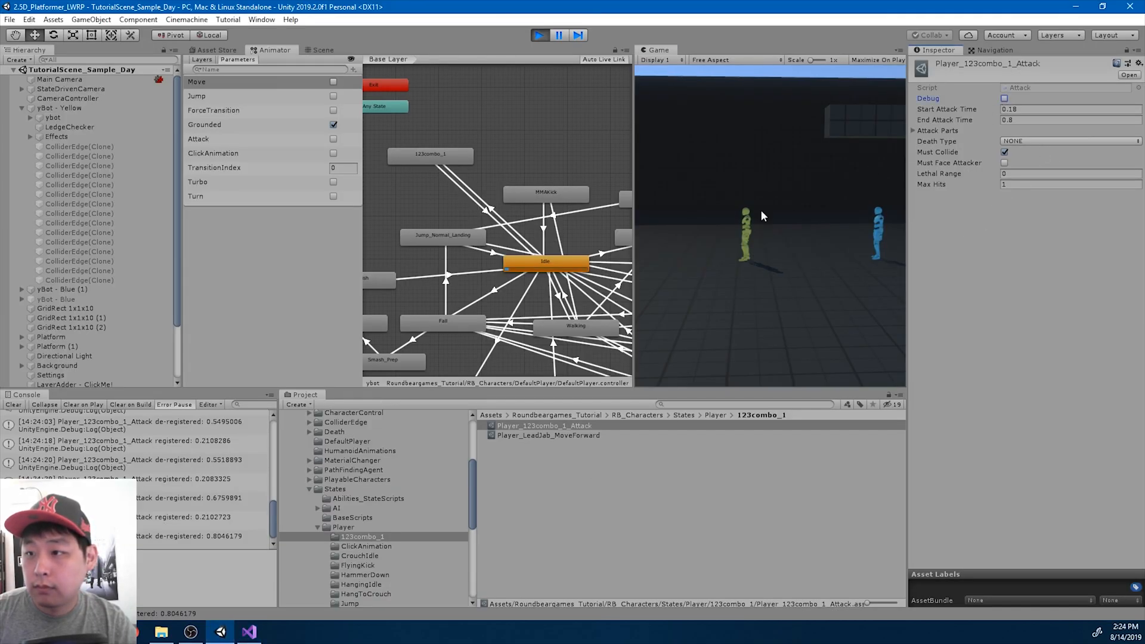
{"action": "left_click", "coordinate": [333, 81]}
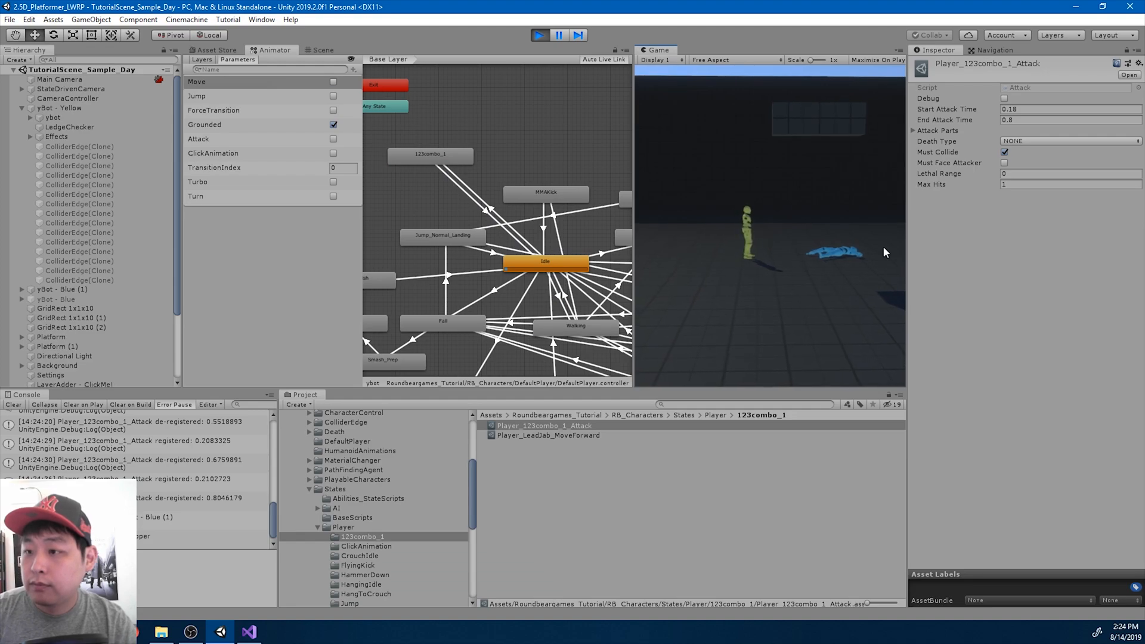
{"action": "left_click", "coordinate": [913, 130]}
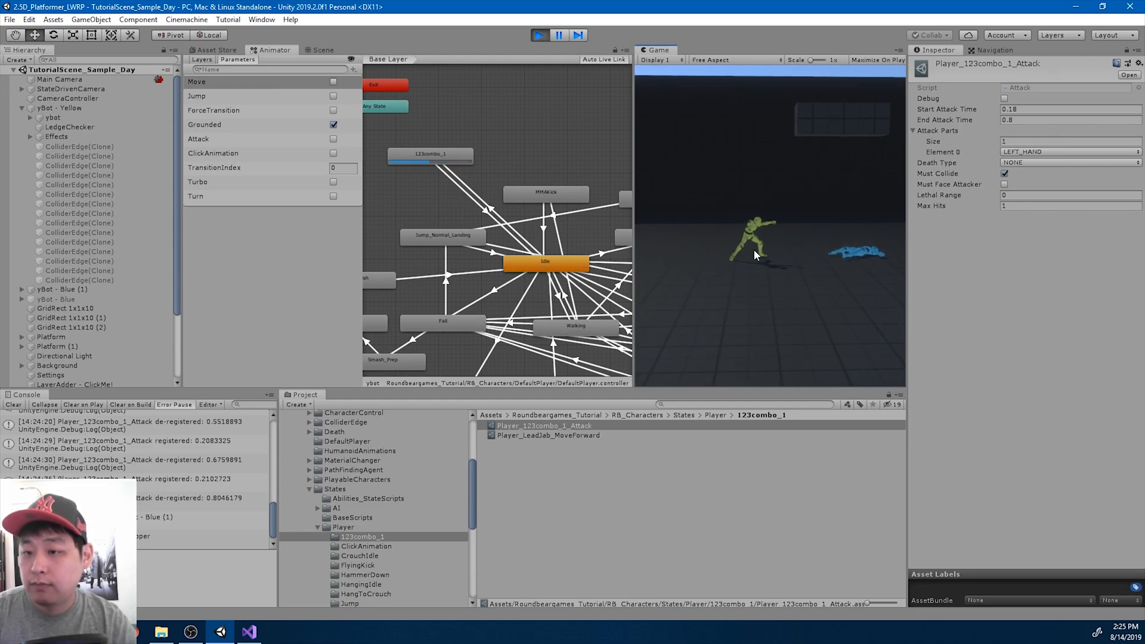
{"action": "left_click", "coordinate": [560, 35]}
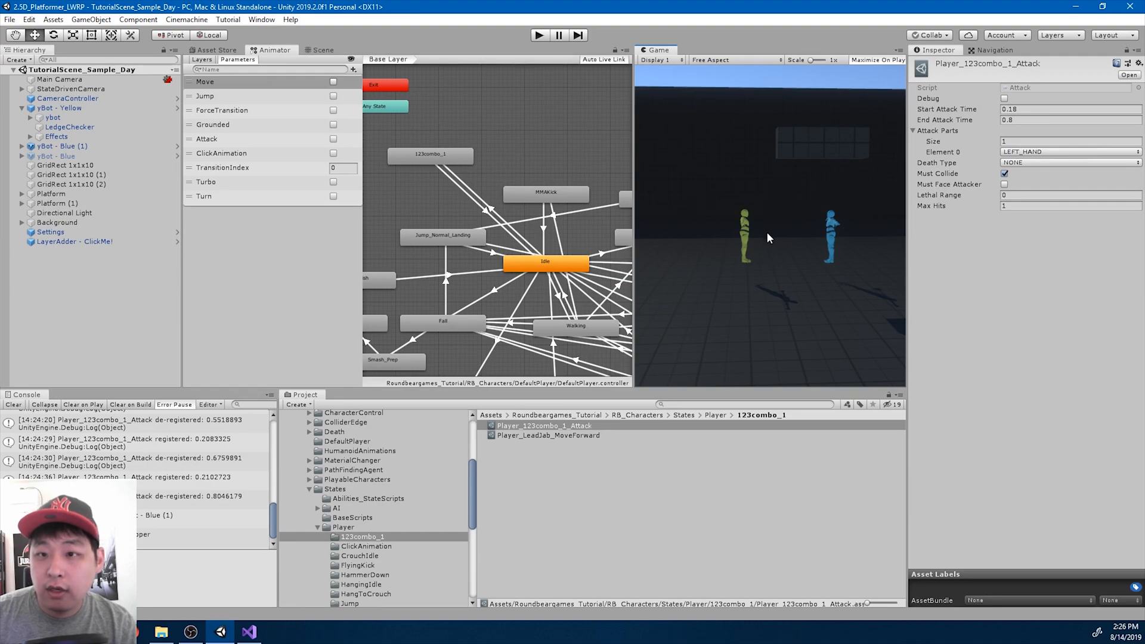
Rename Player_LeadJab_MoveForward to Player_123combo_1_MoveForward and enter Play mode.
{"action": "left_click", "coordinate": [546, 435]}
{"action": "type", "text": "123combo_1"}
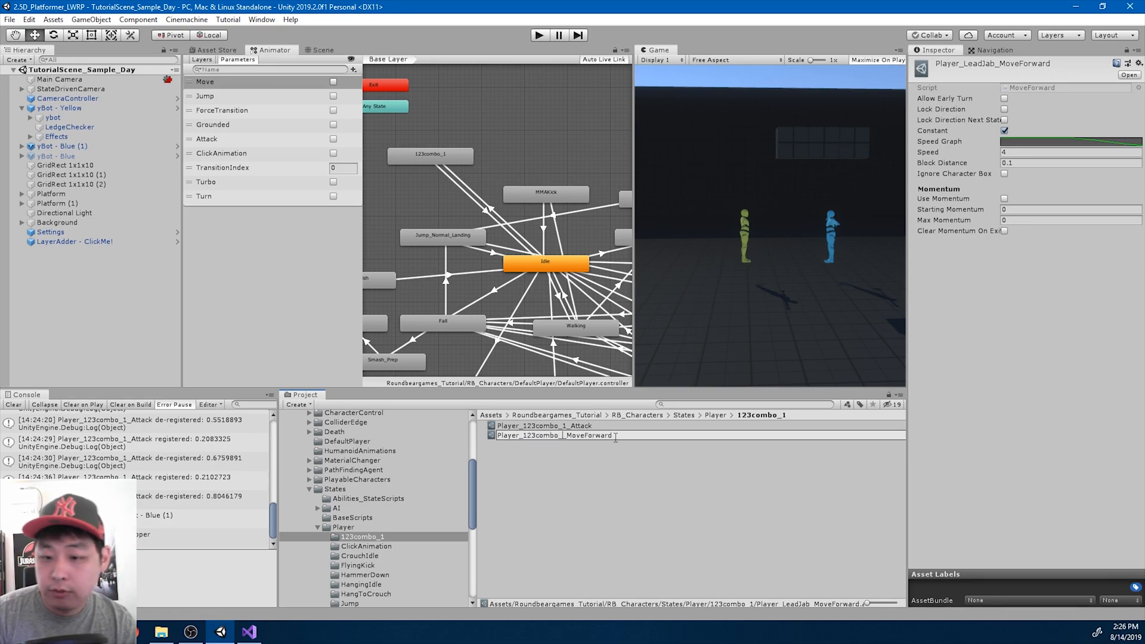
{"action": "left_click", "coordinate": [553, 436]}
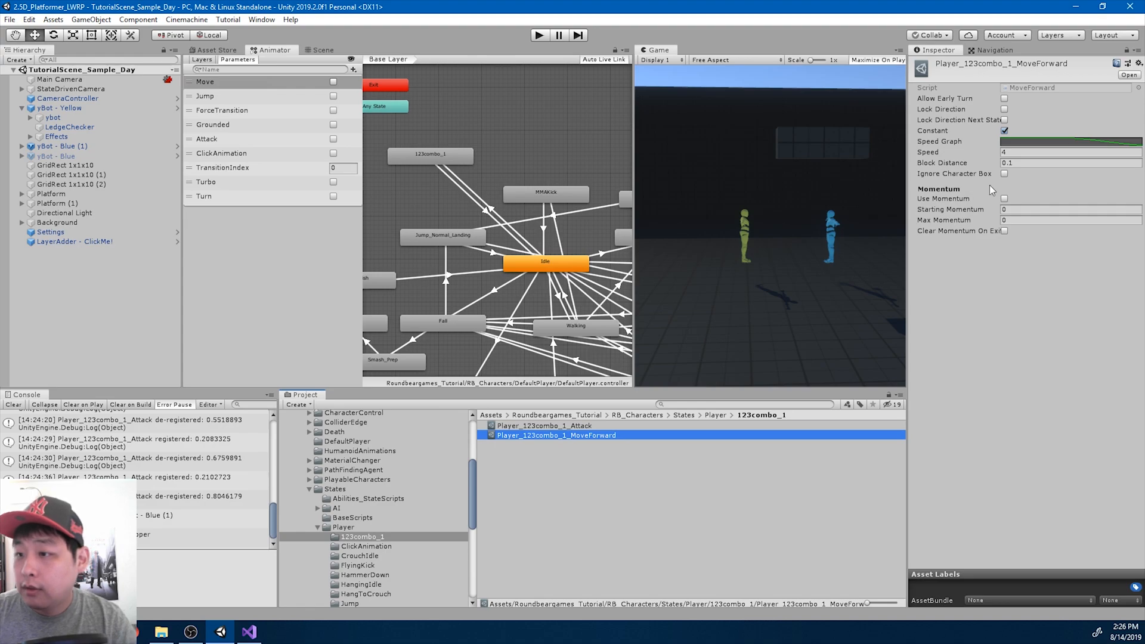
{"action": "mouse_move", "coordinate": [1037, 144]}
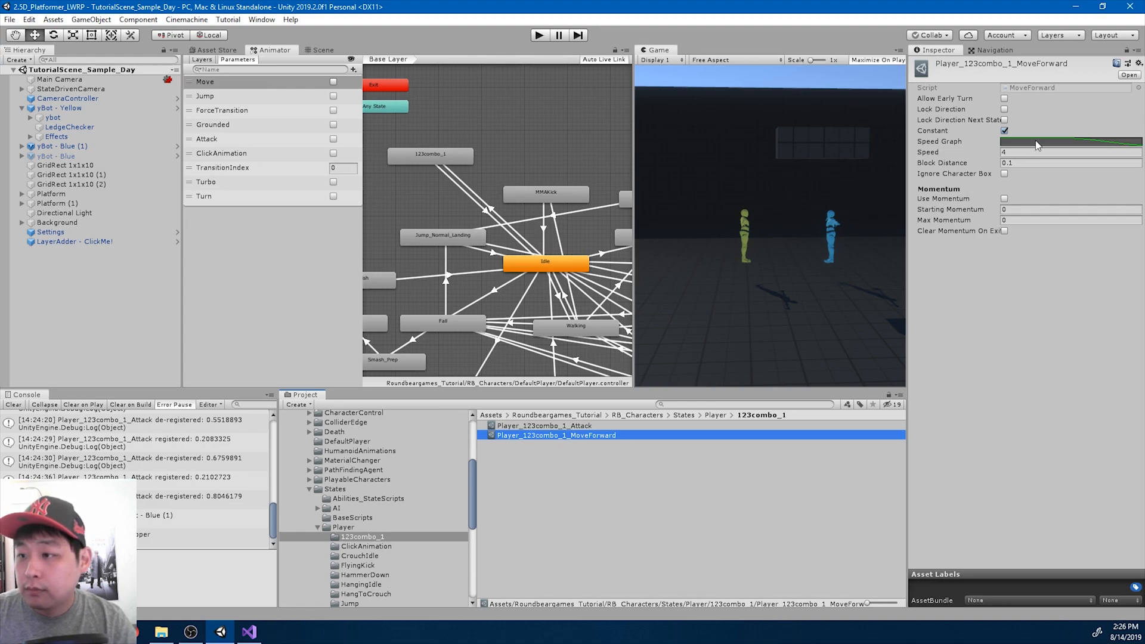
{"action": "left_click", "coordinate": [1068, 141]}
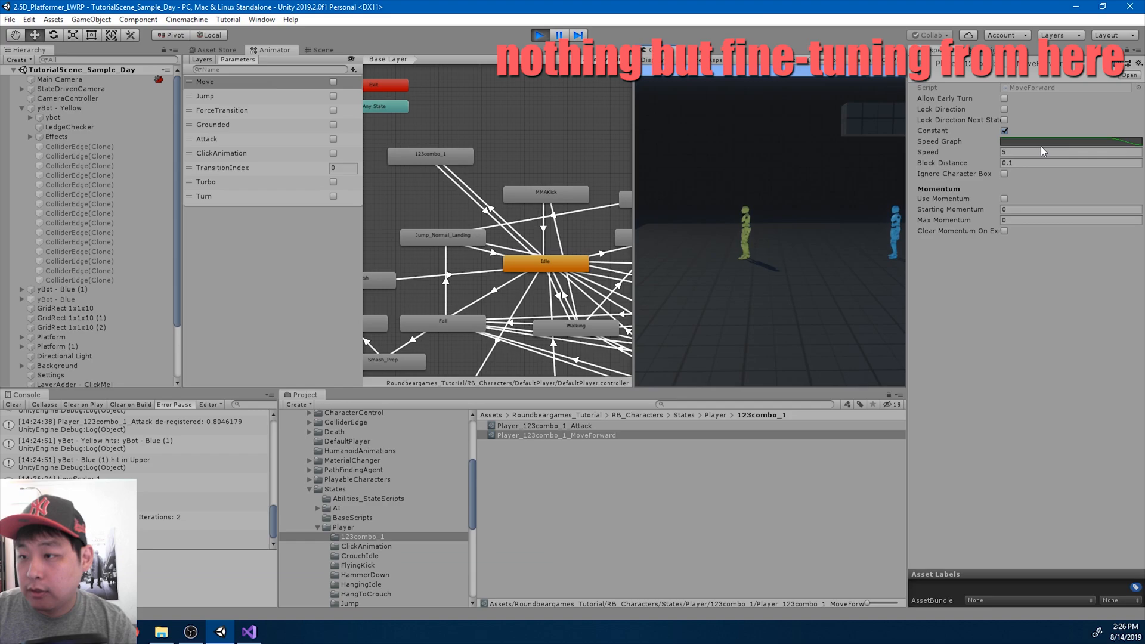
Reshape the move-forward speed curve: last key at 4.2, delete the final key, shift the drop-off later.
{"action": "left_click", "coordinate": [1071, 152]}
{"action": "type", "text": "4"}
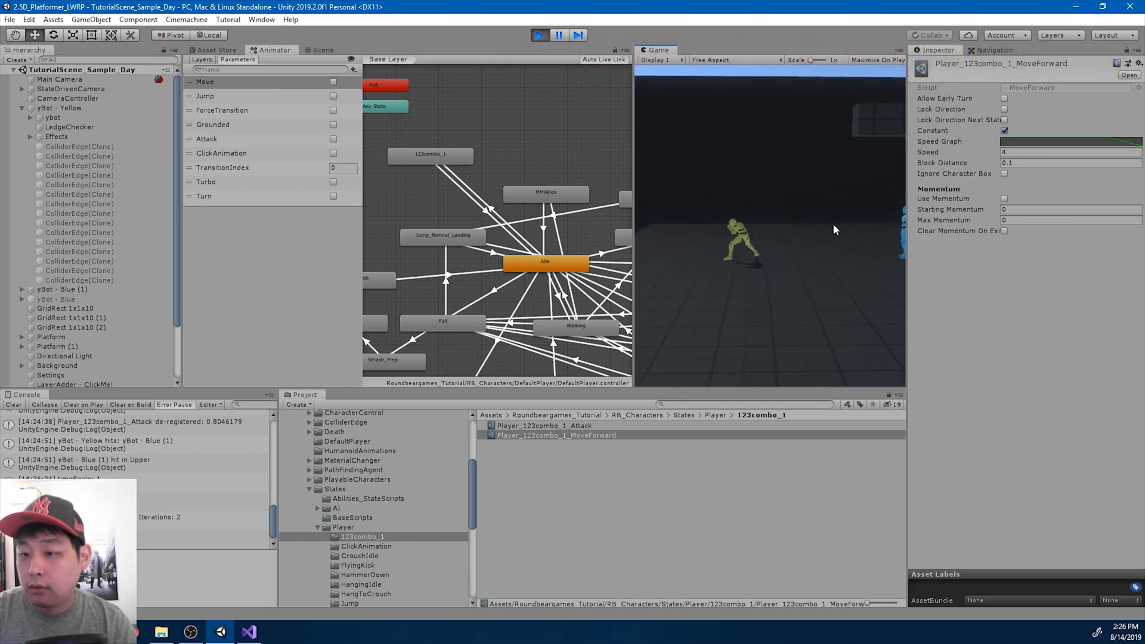
{"action": "left_click", "coordinate": [1080, 140]}
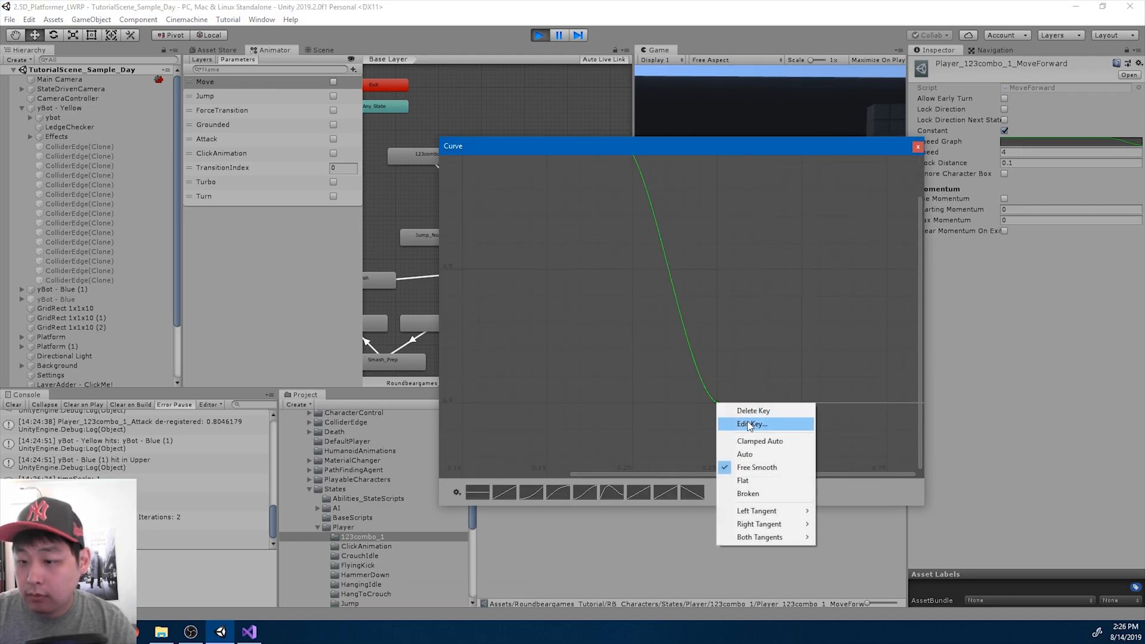
{"action": "left_click", "coordinate": [751, 425]}
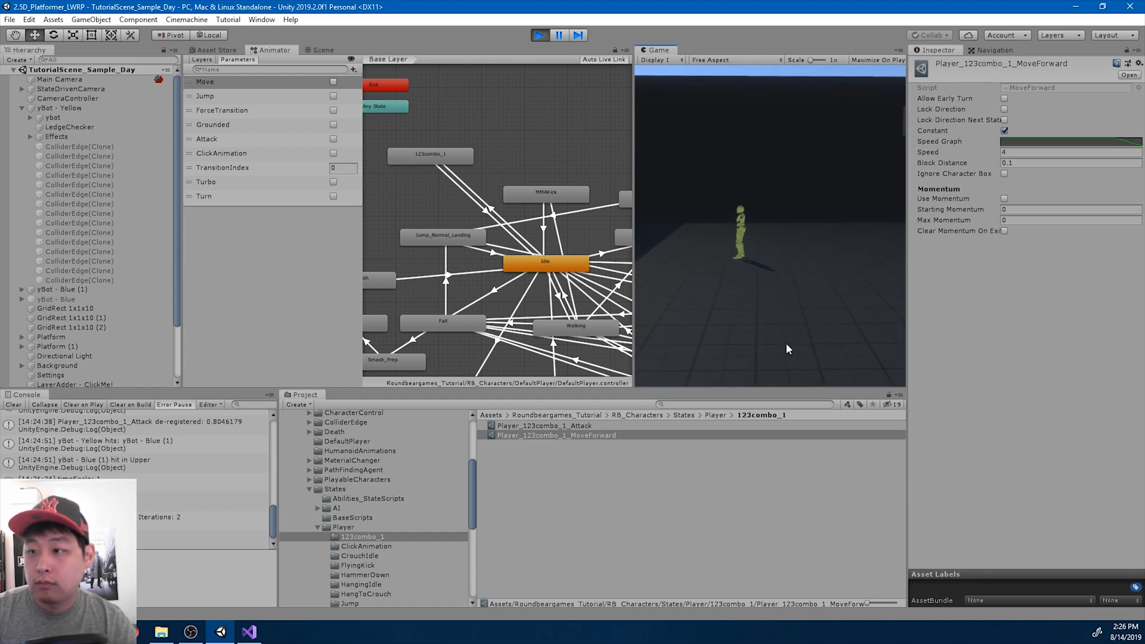
{"action": "type", "text": "4.2"}
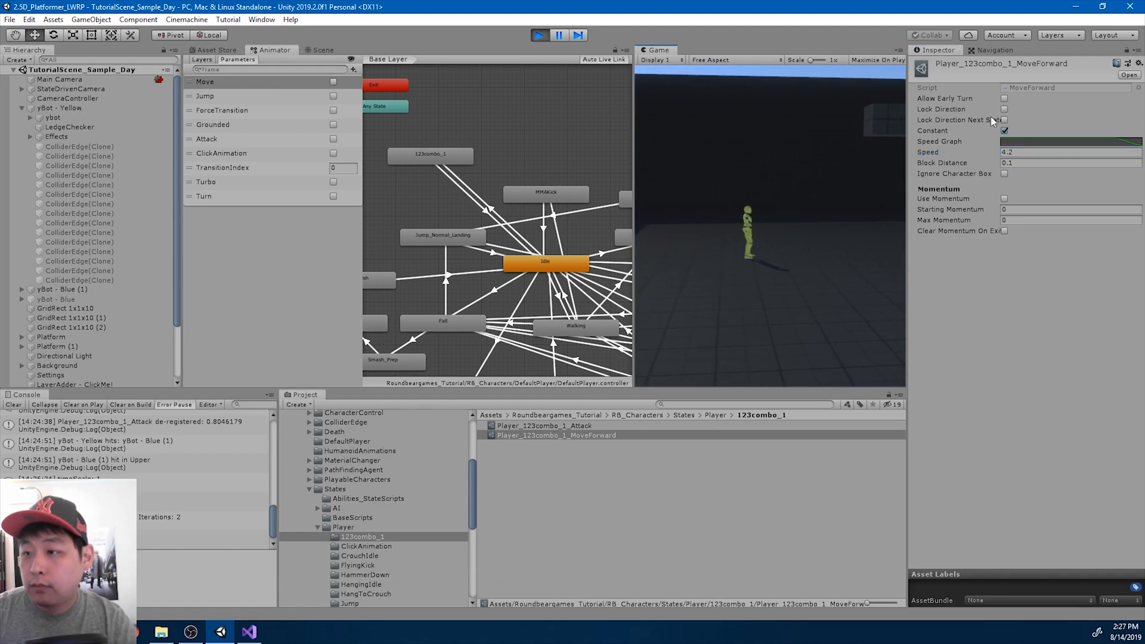
{"action": "right_click", "coordinate": [903, 458]}
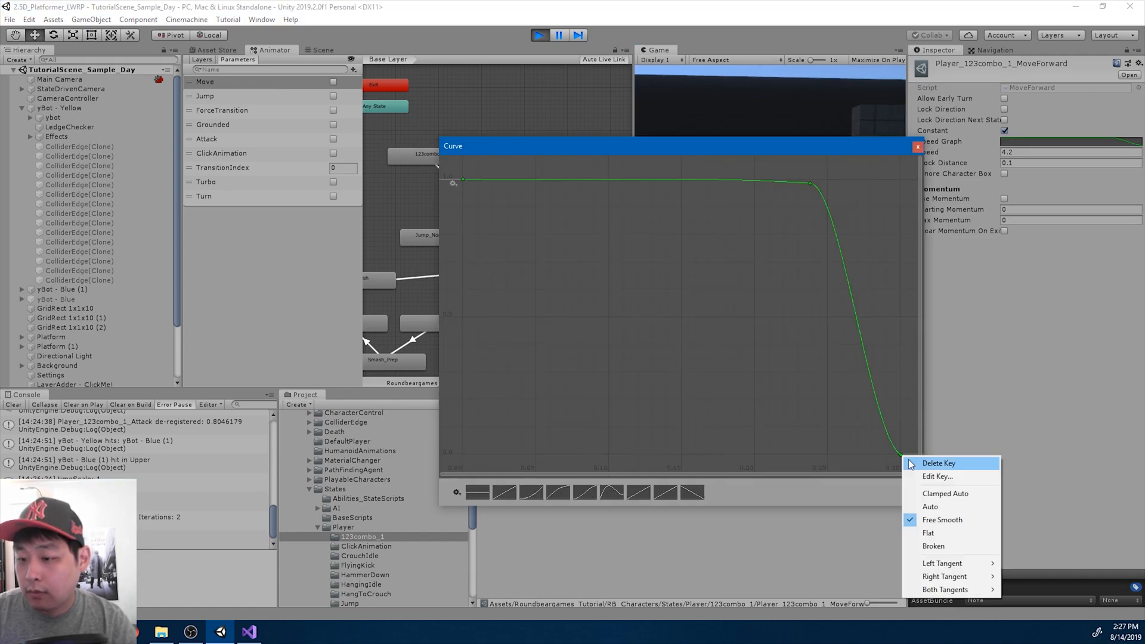
{"action": "left_click", "coordinate": [938, 477]}
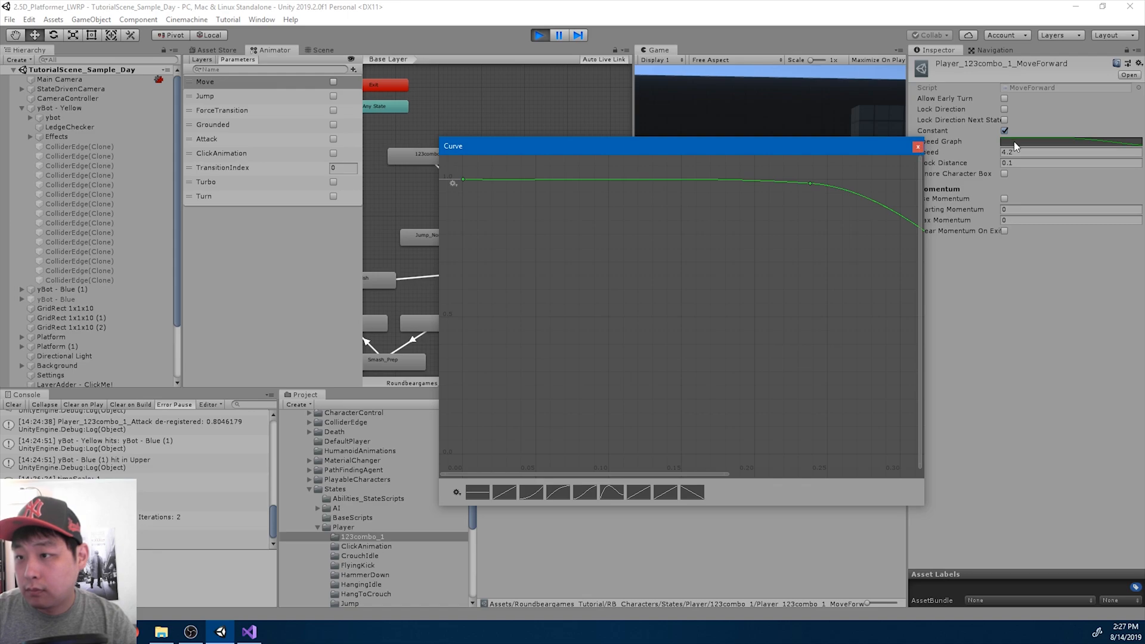
{"action": "left_click_drag", "start_coordinate": [809, 183], "coordinate": [808, 184]}
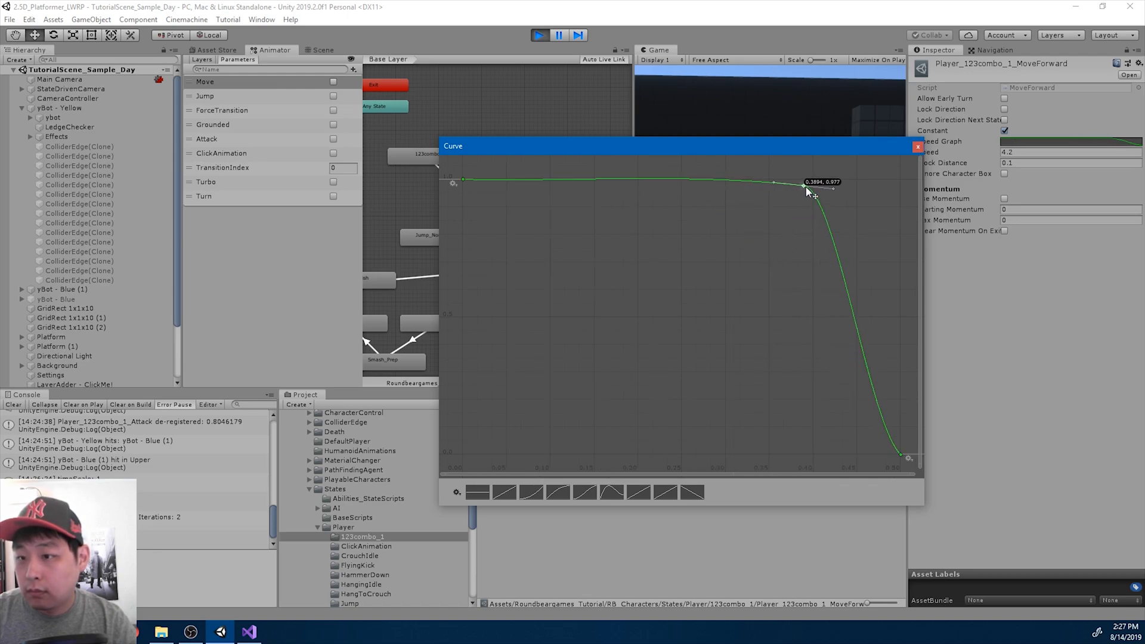
{"action": "left_click", "coordinate": [914, 146]}
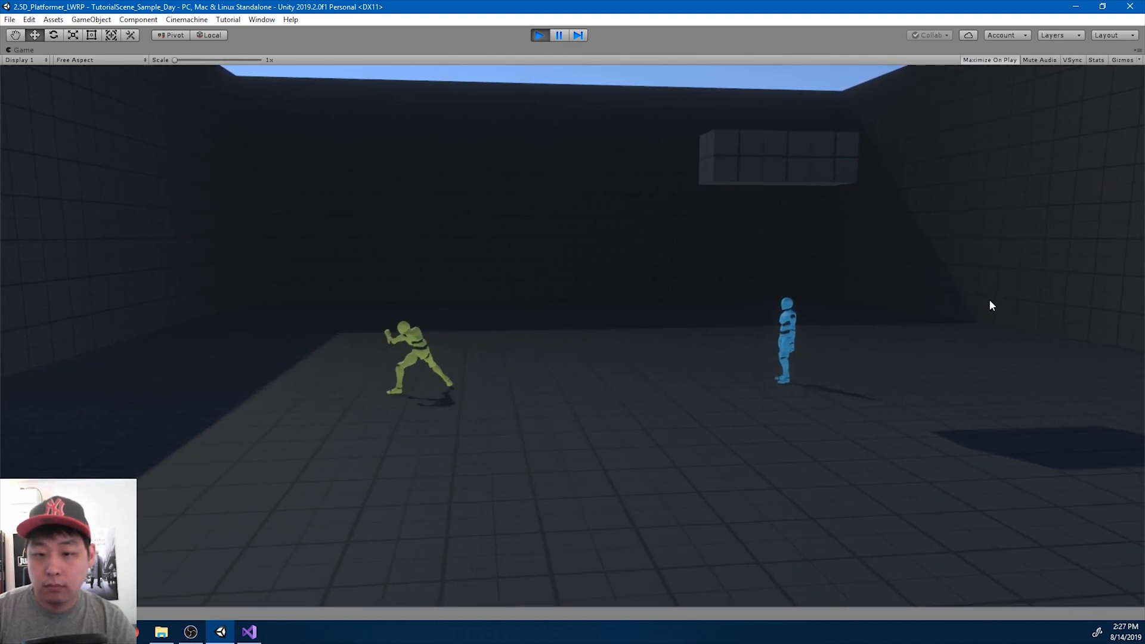
Test the attack, steepen the curve's drop-off further, and lower Speed to 3.25.
{"action": "left_click", "coordinate": [558, 34]}
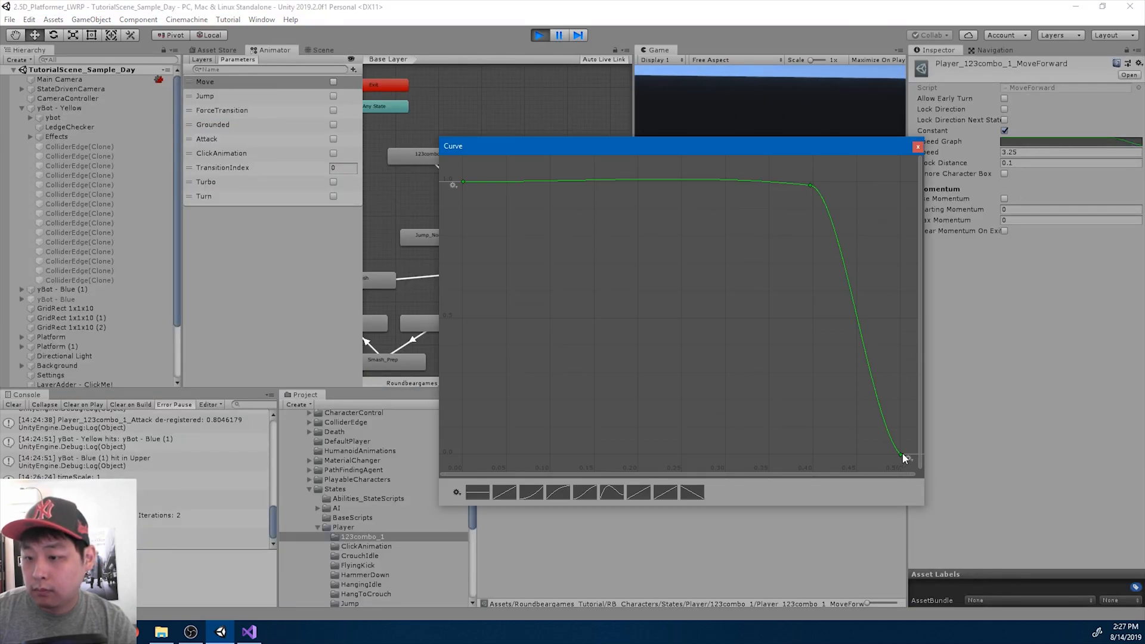
{"action": "left_click", "coordinate": [899, 457]}
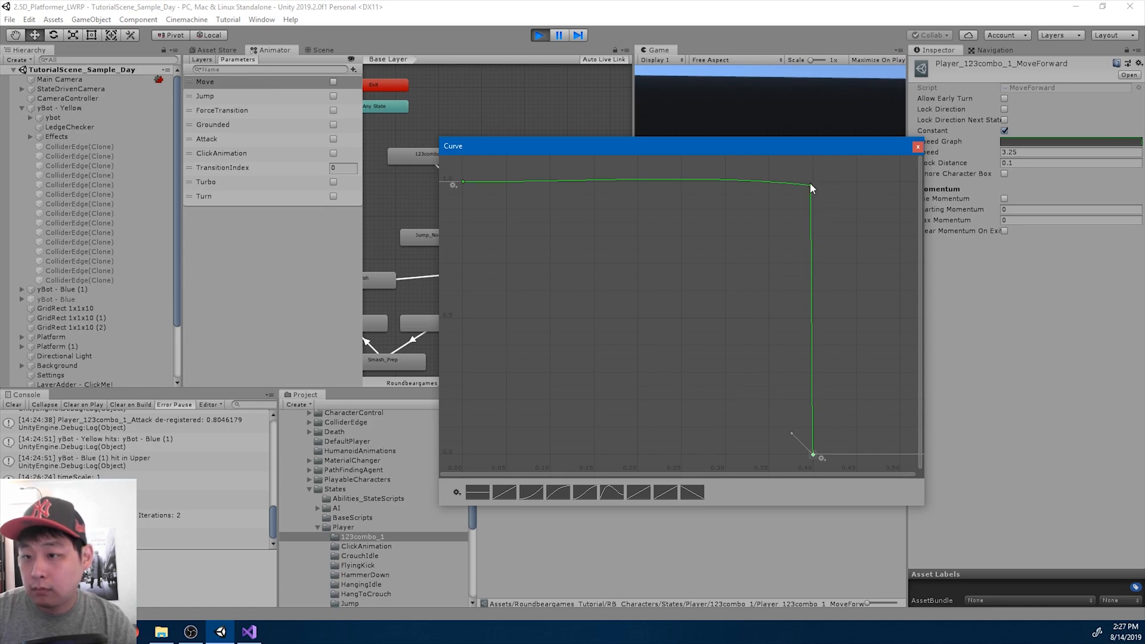
{"action": "left_click_drag", "start_coordinate": [811, 189], "coordinate": [748, 183]}
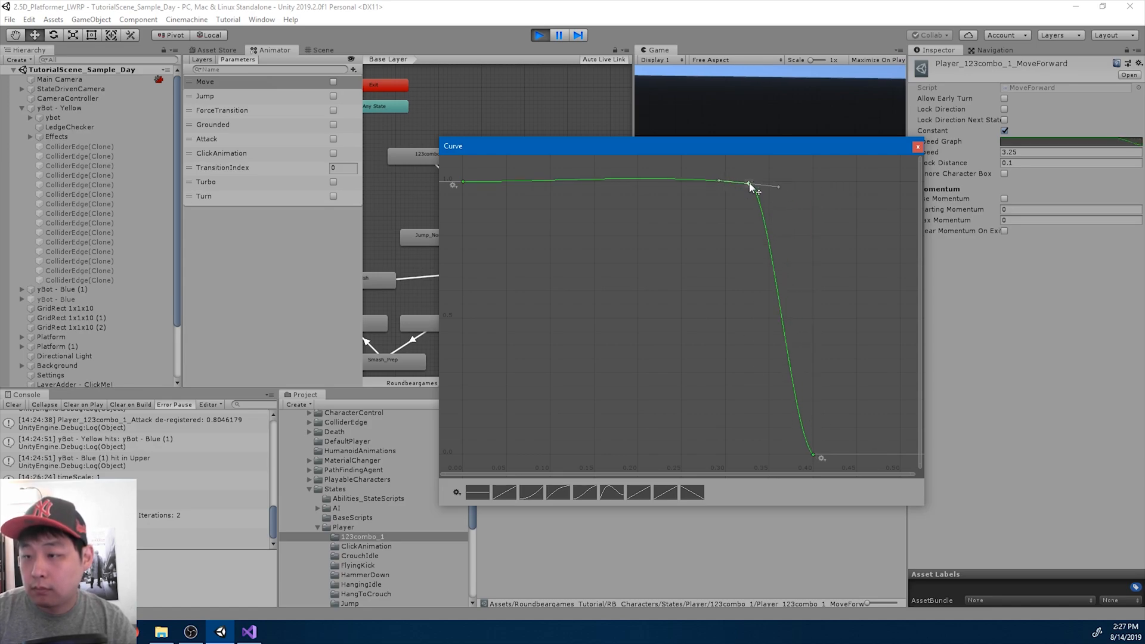
{"action": "left_click", "coordinate": [918, 146]}
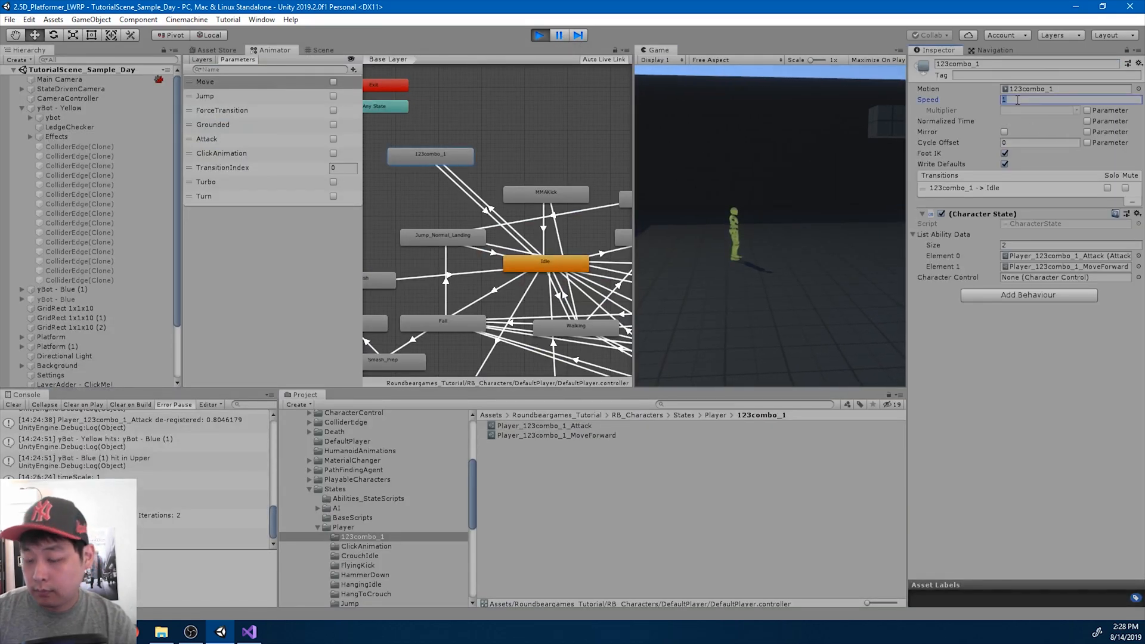
Set the 123combo_1 state's Speed to 1.1 and play-test maximized.
{"action": "type", "text": "1.1"}
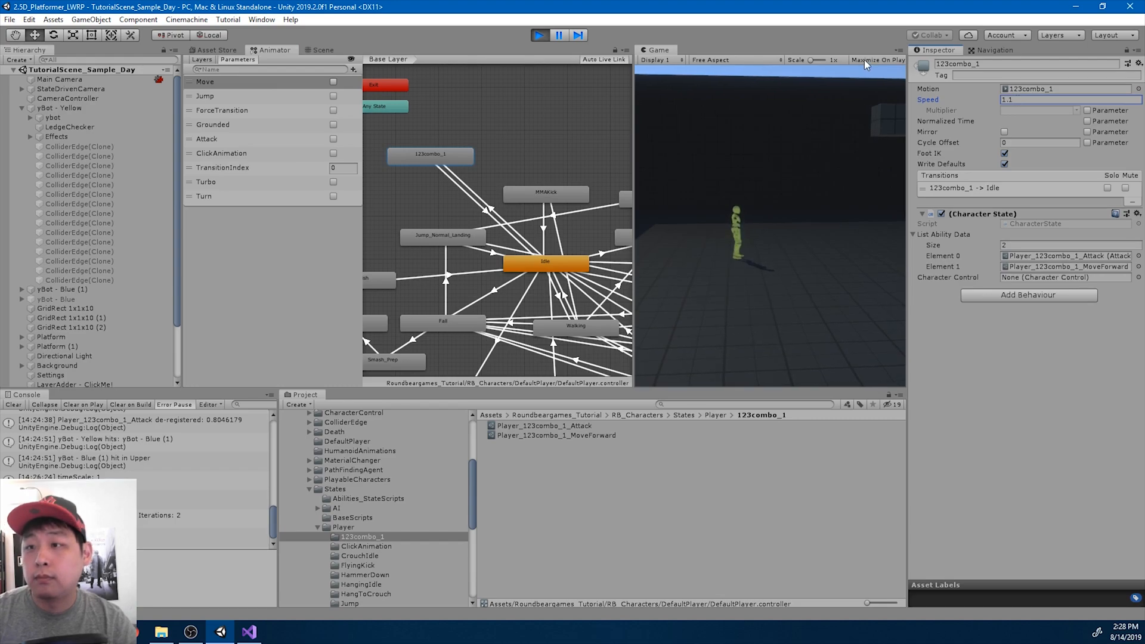
{"action": "left_click", "coordinate": [876, 60]}
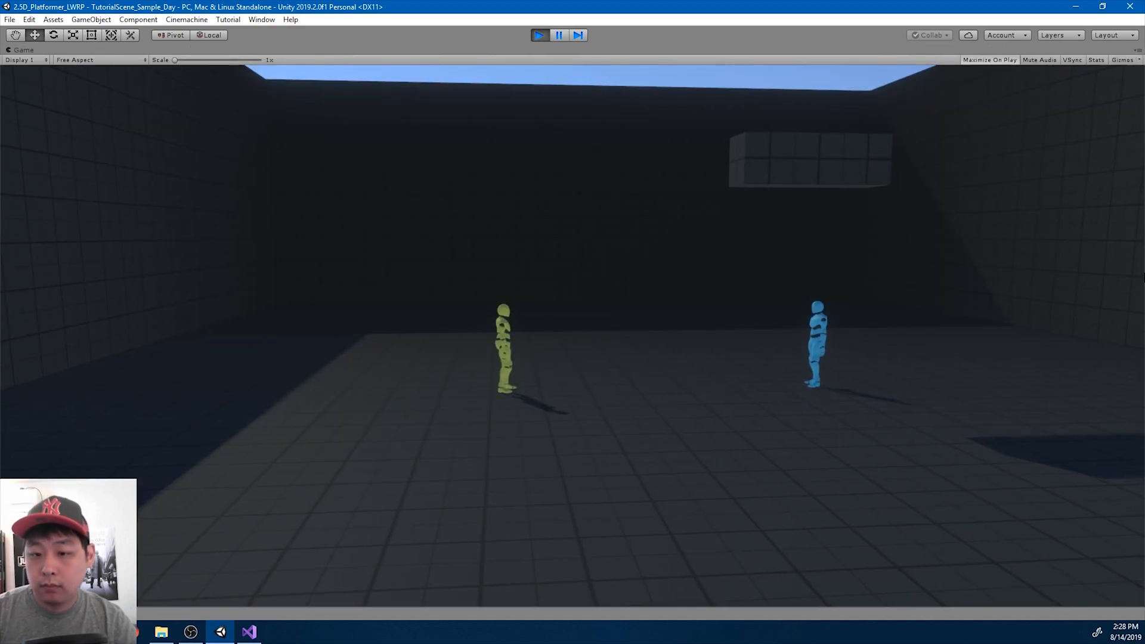